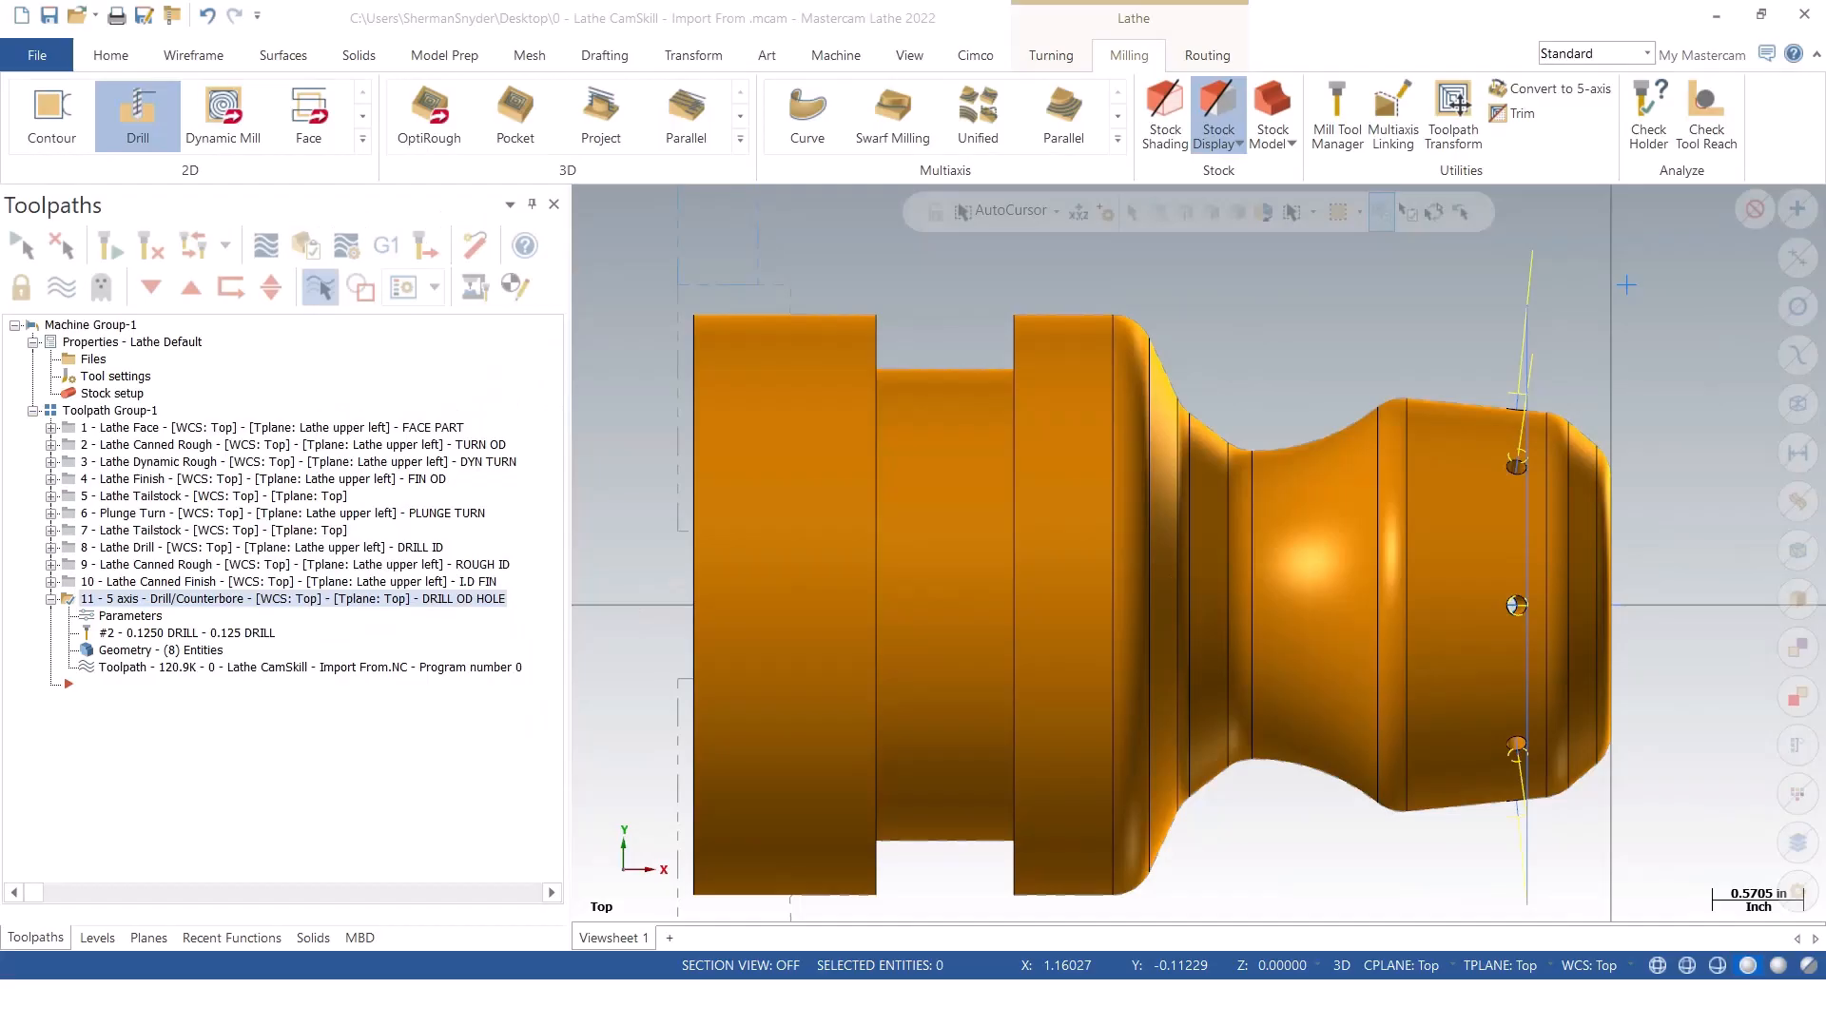
Add a Lathe Stock Flip operation from the Turning tab's Part Handling tools.
left_click(1050, 55)
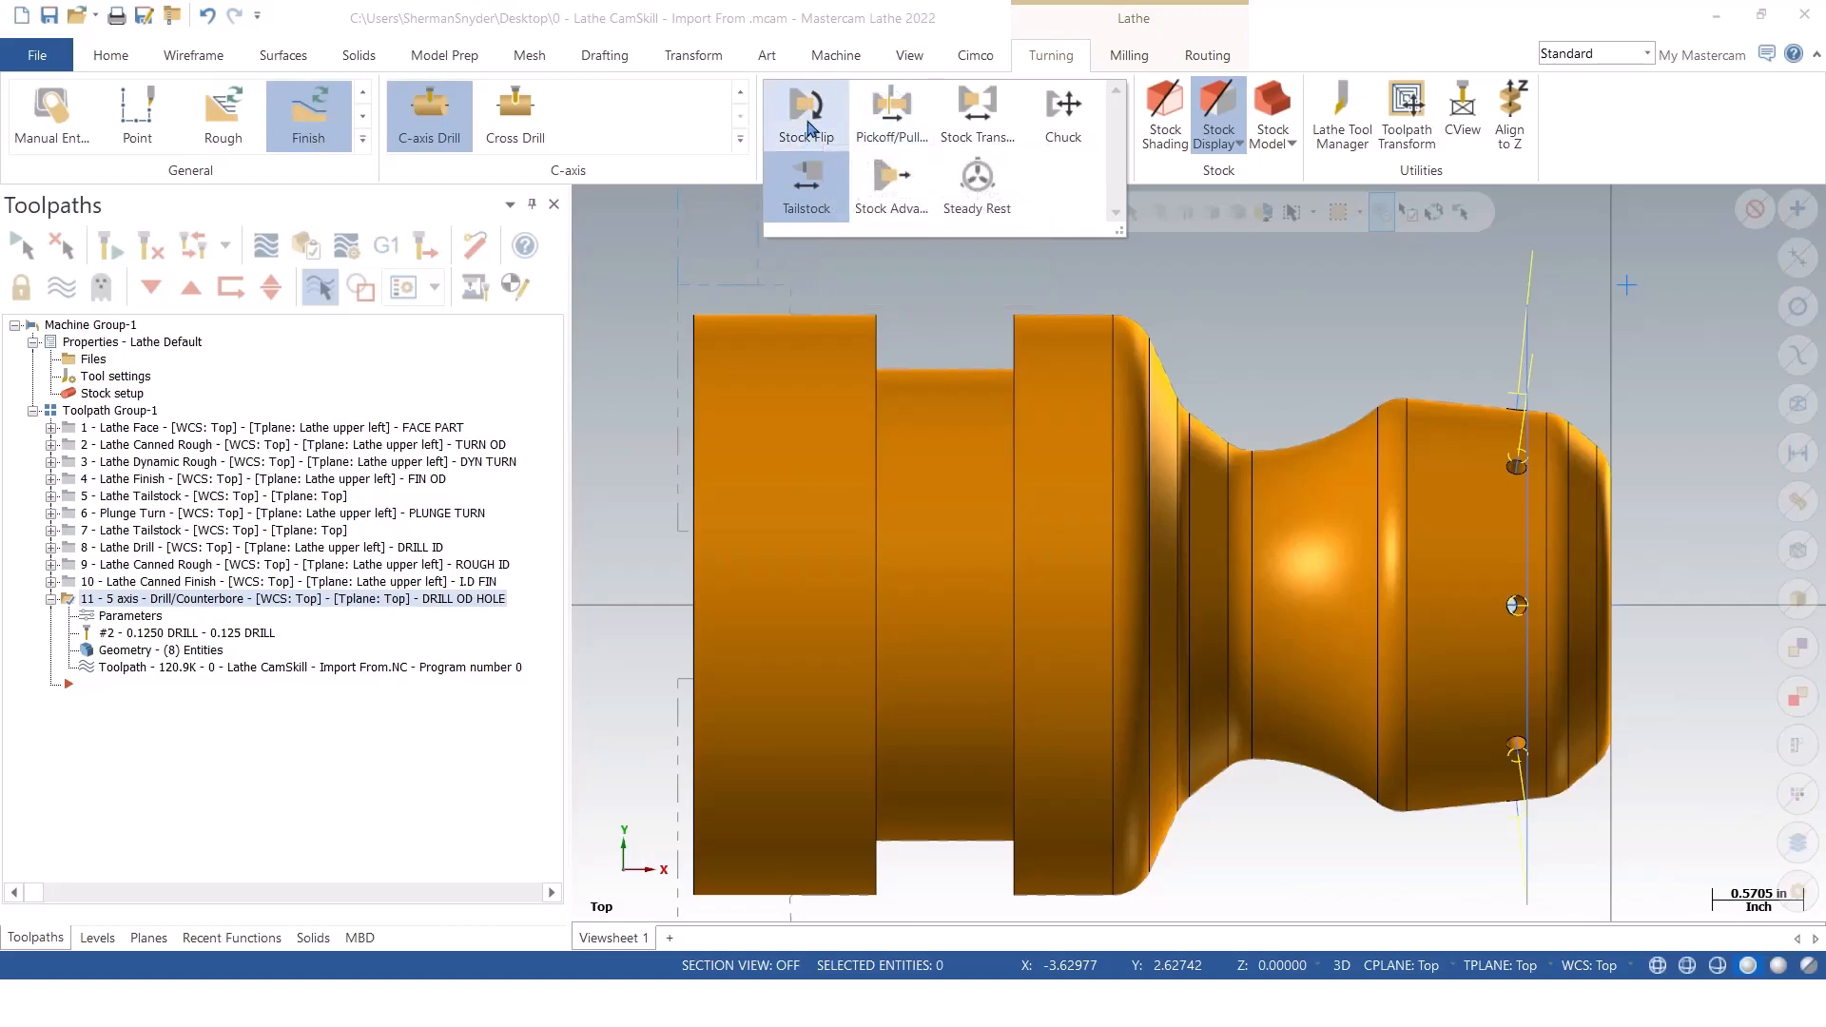
mouse_move(805, 111)
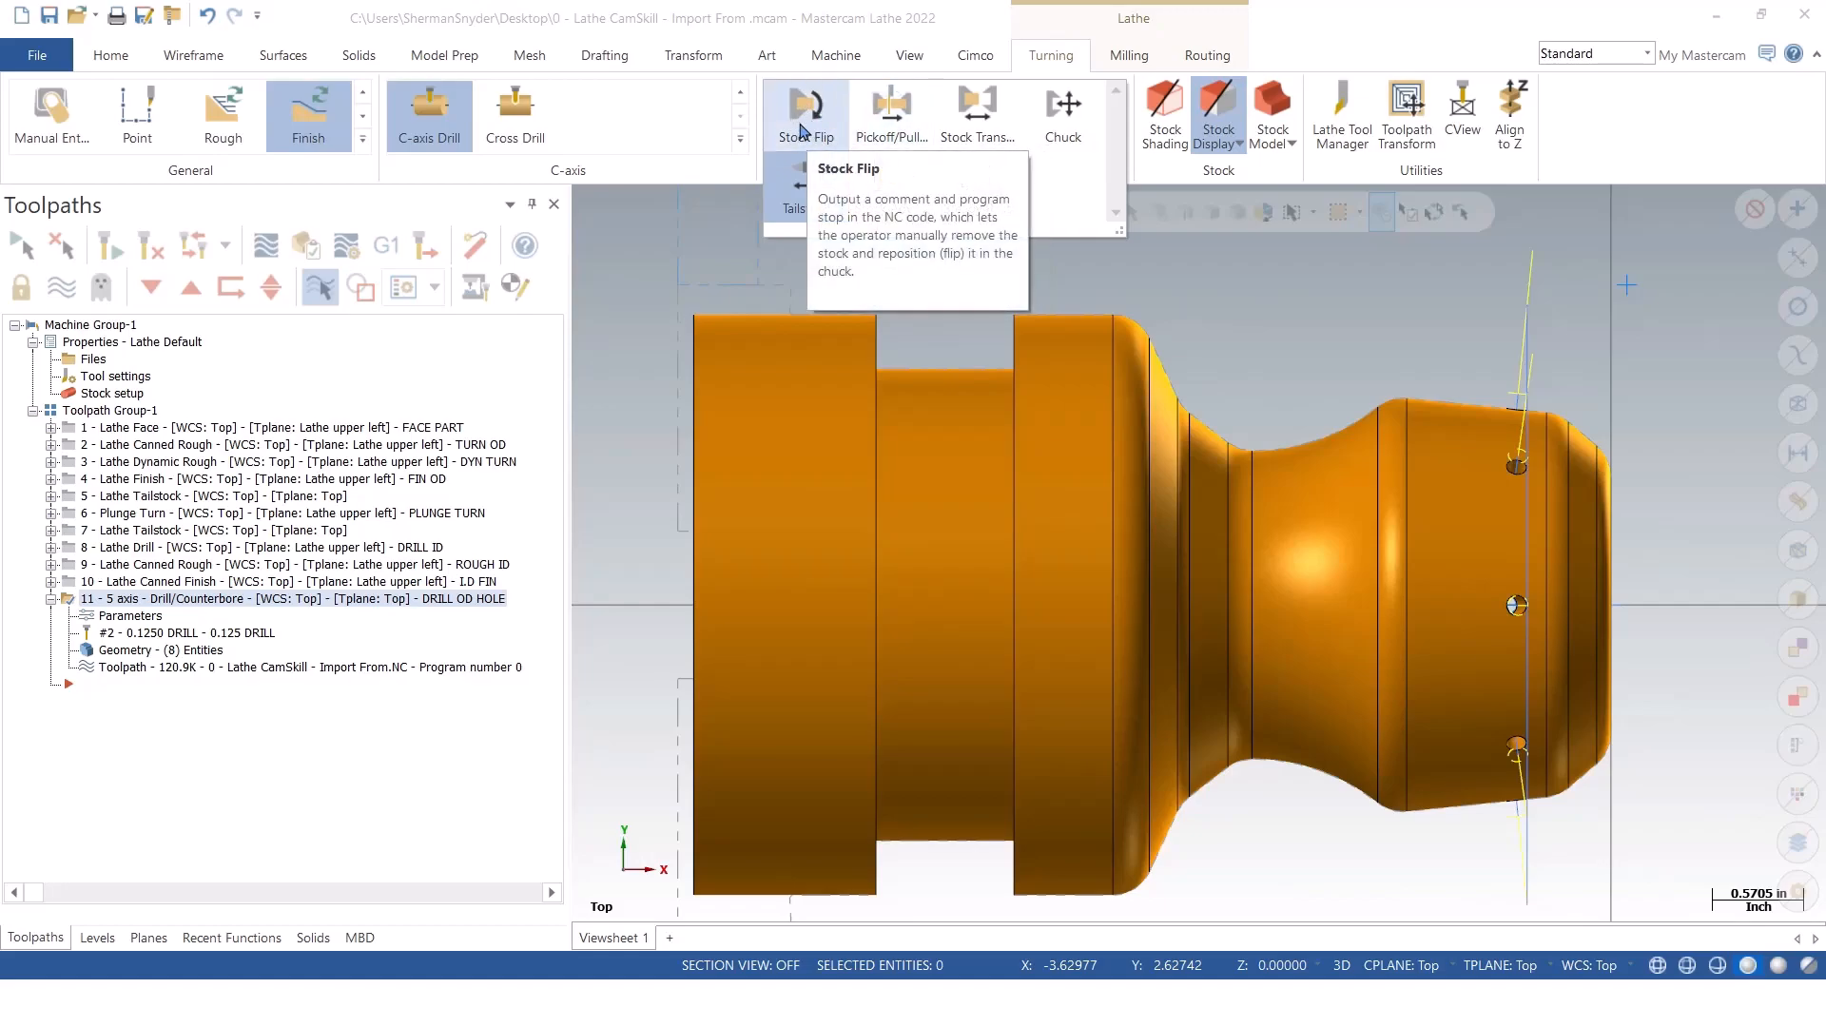
left_click(804, 112)
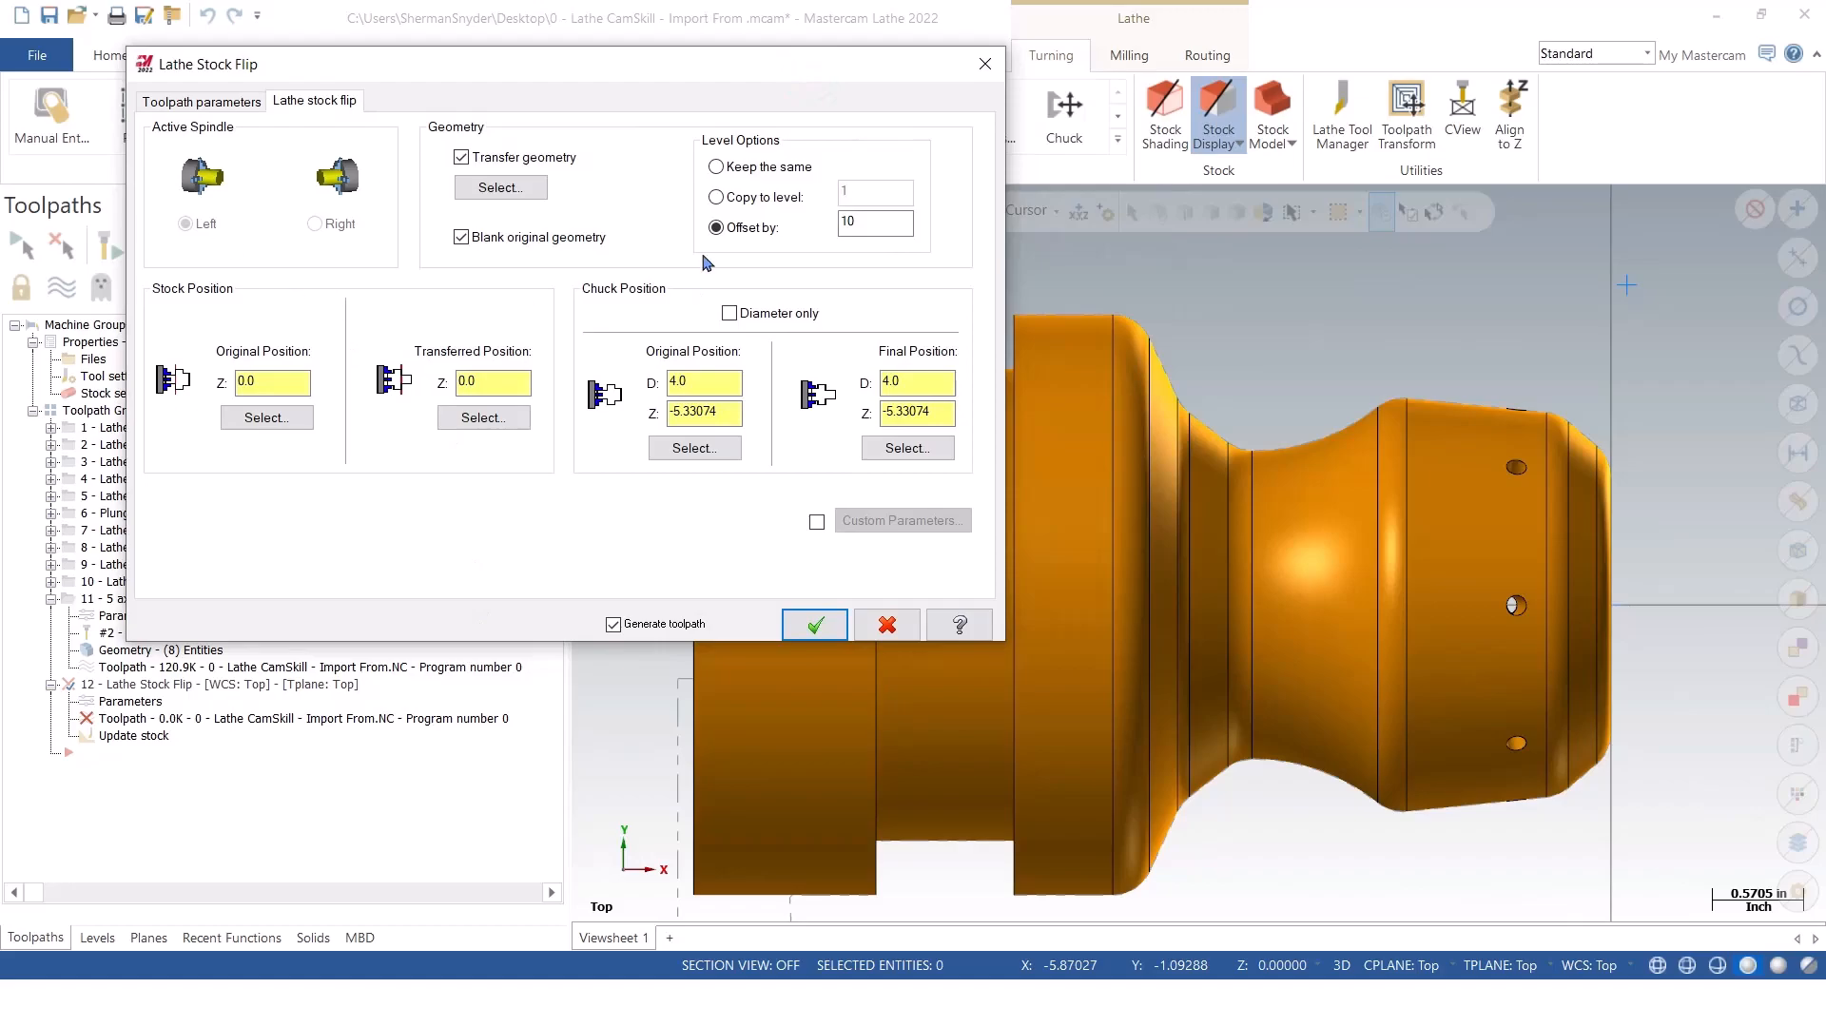
mouse_move(409, 167)
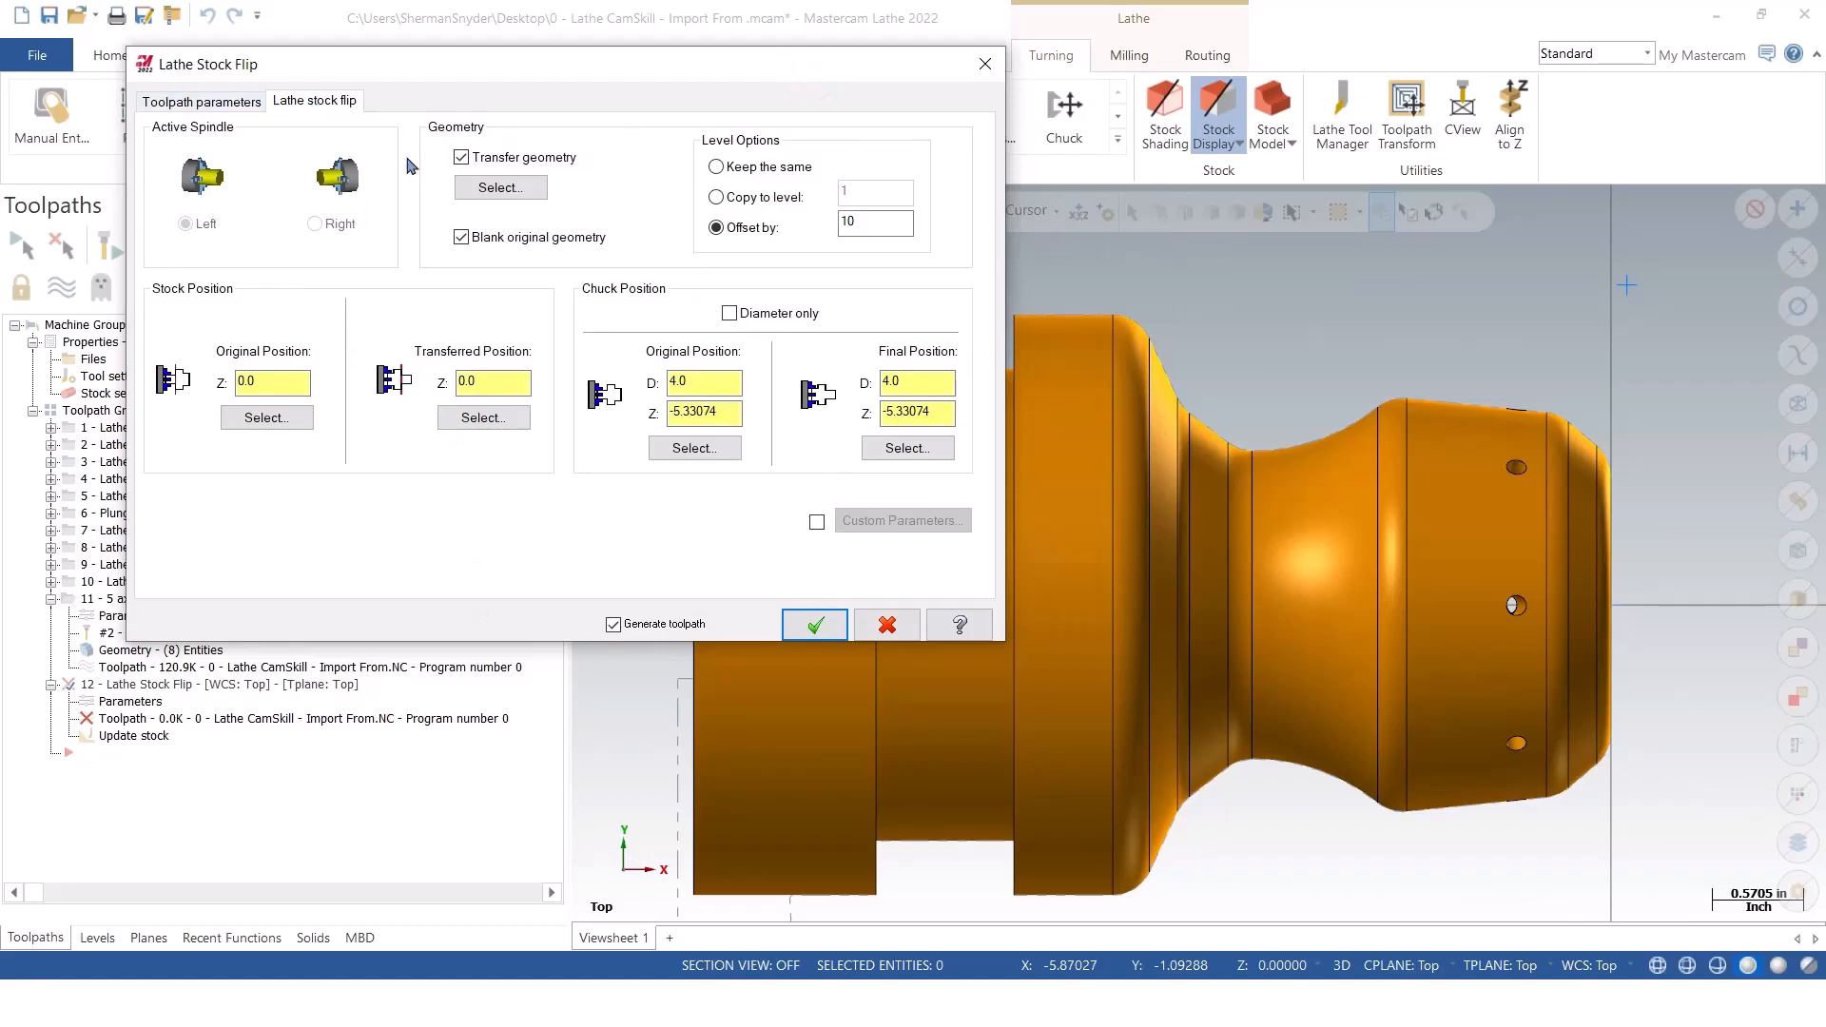
mouse_move(416, 217)
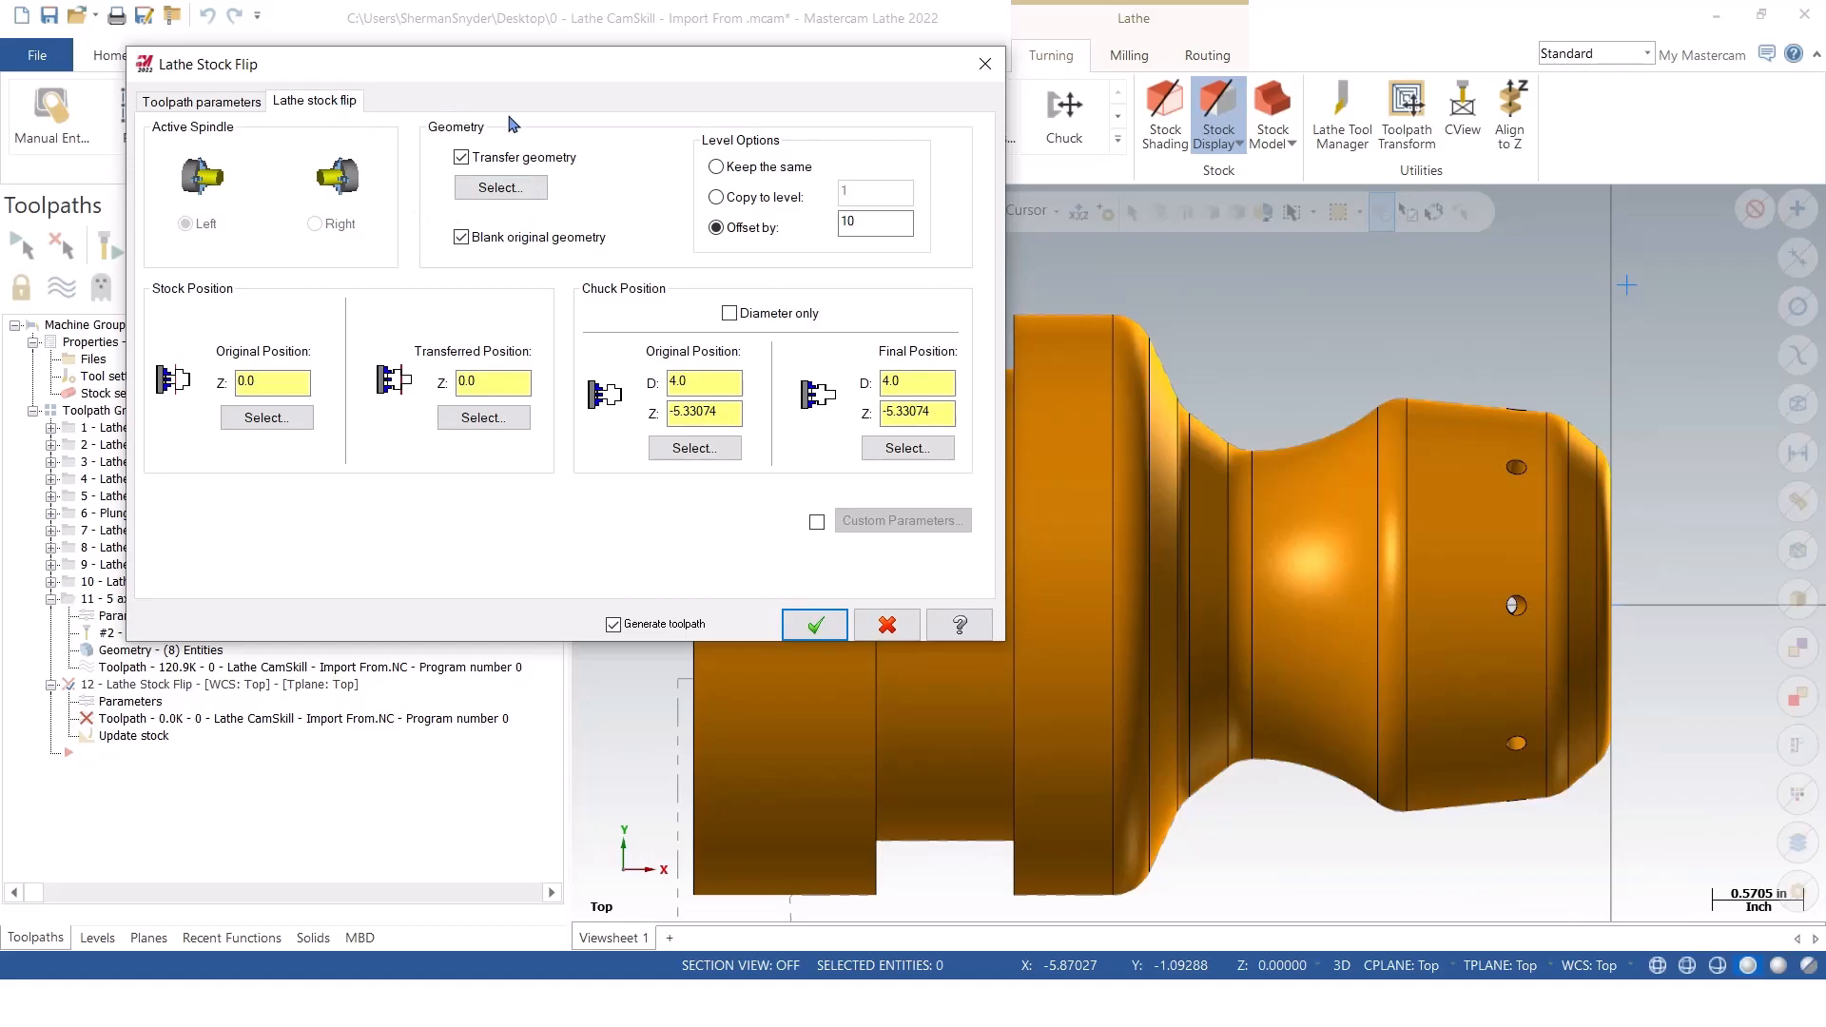
mouse_move(496, 171)
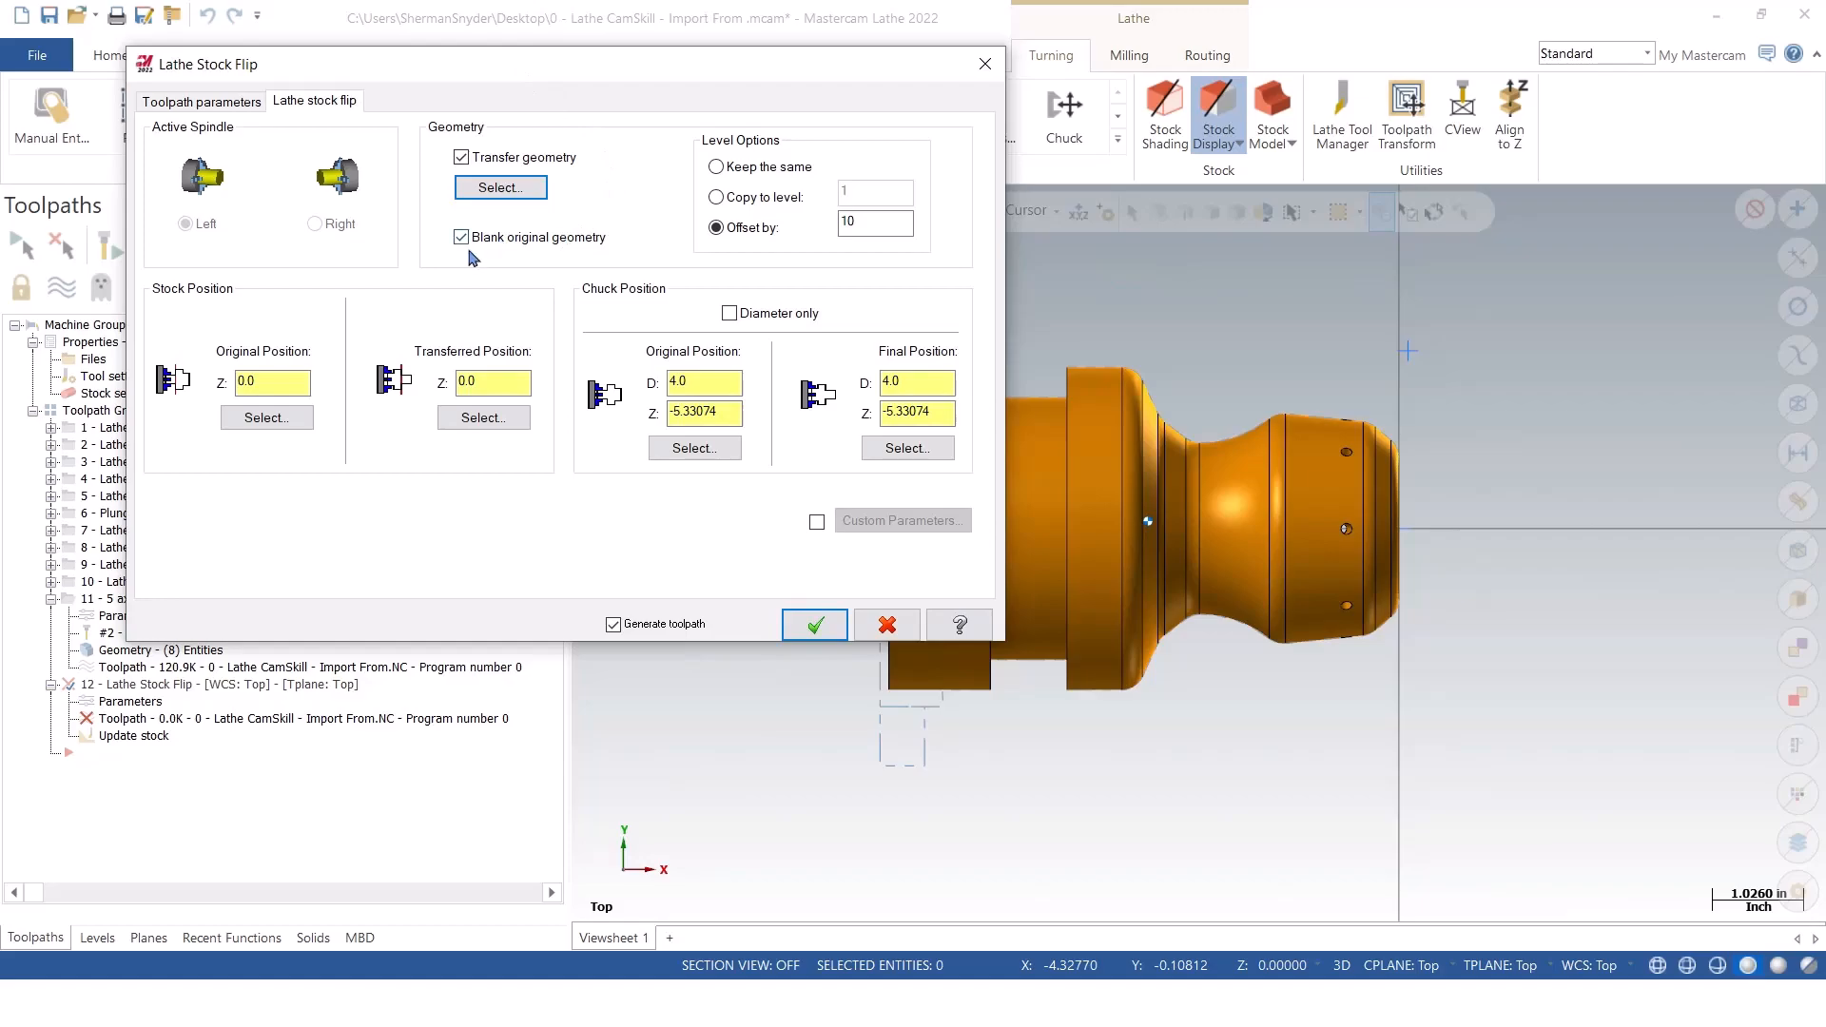
mouse_move(470, 267)
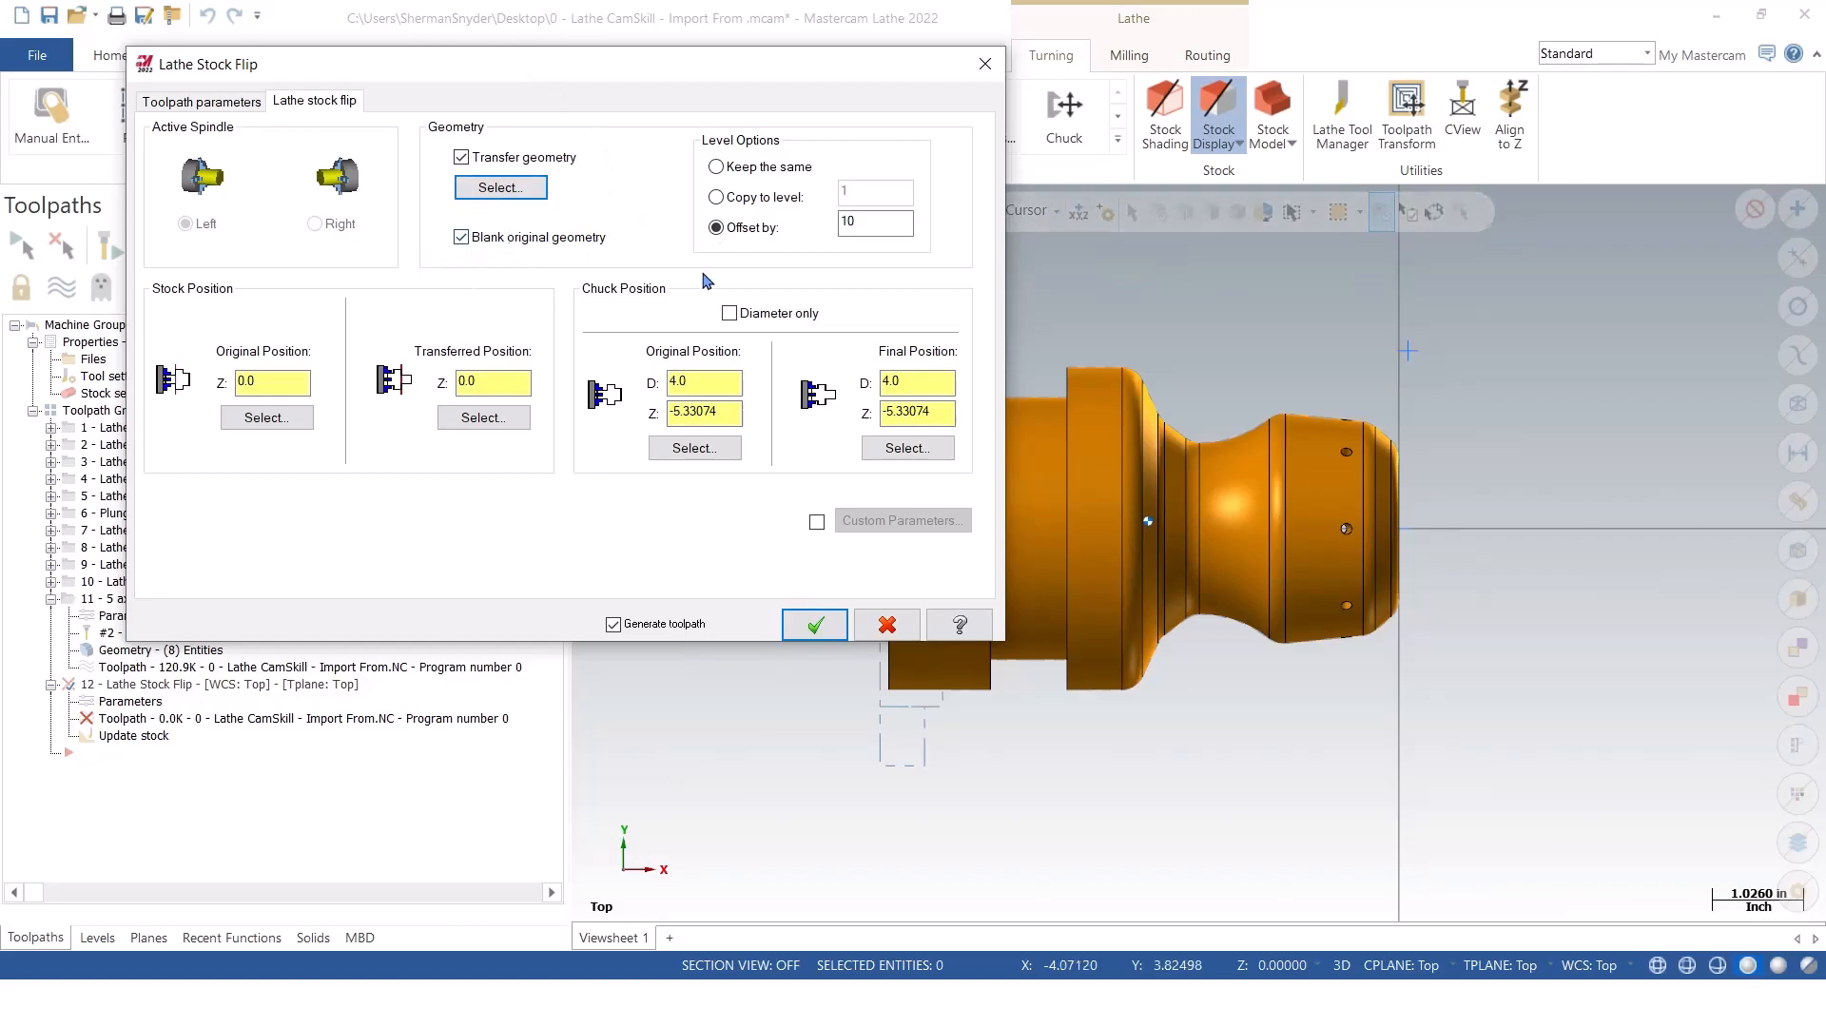
mouse_move(1443, 530)
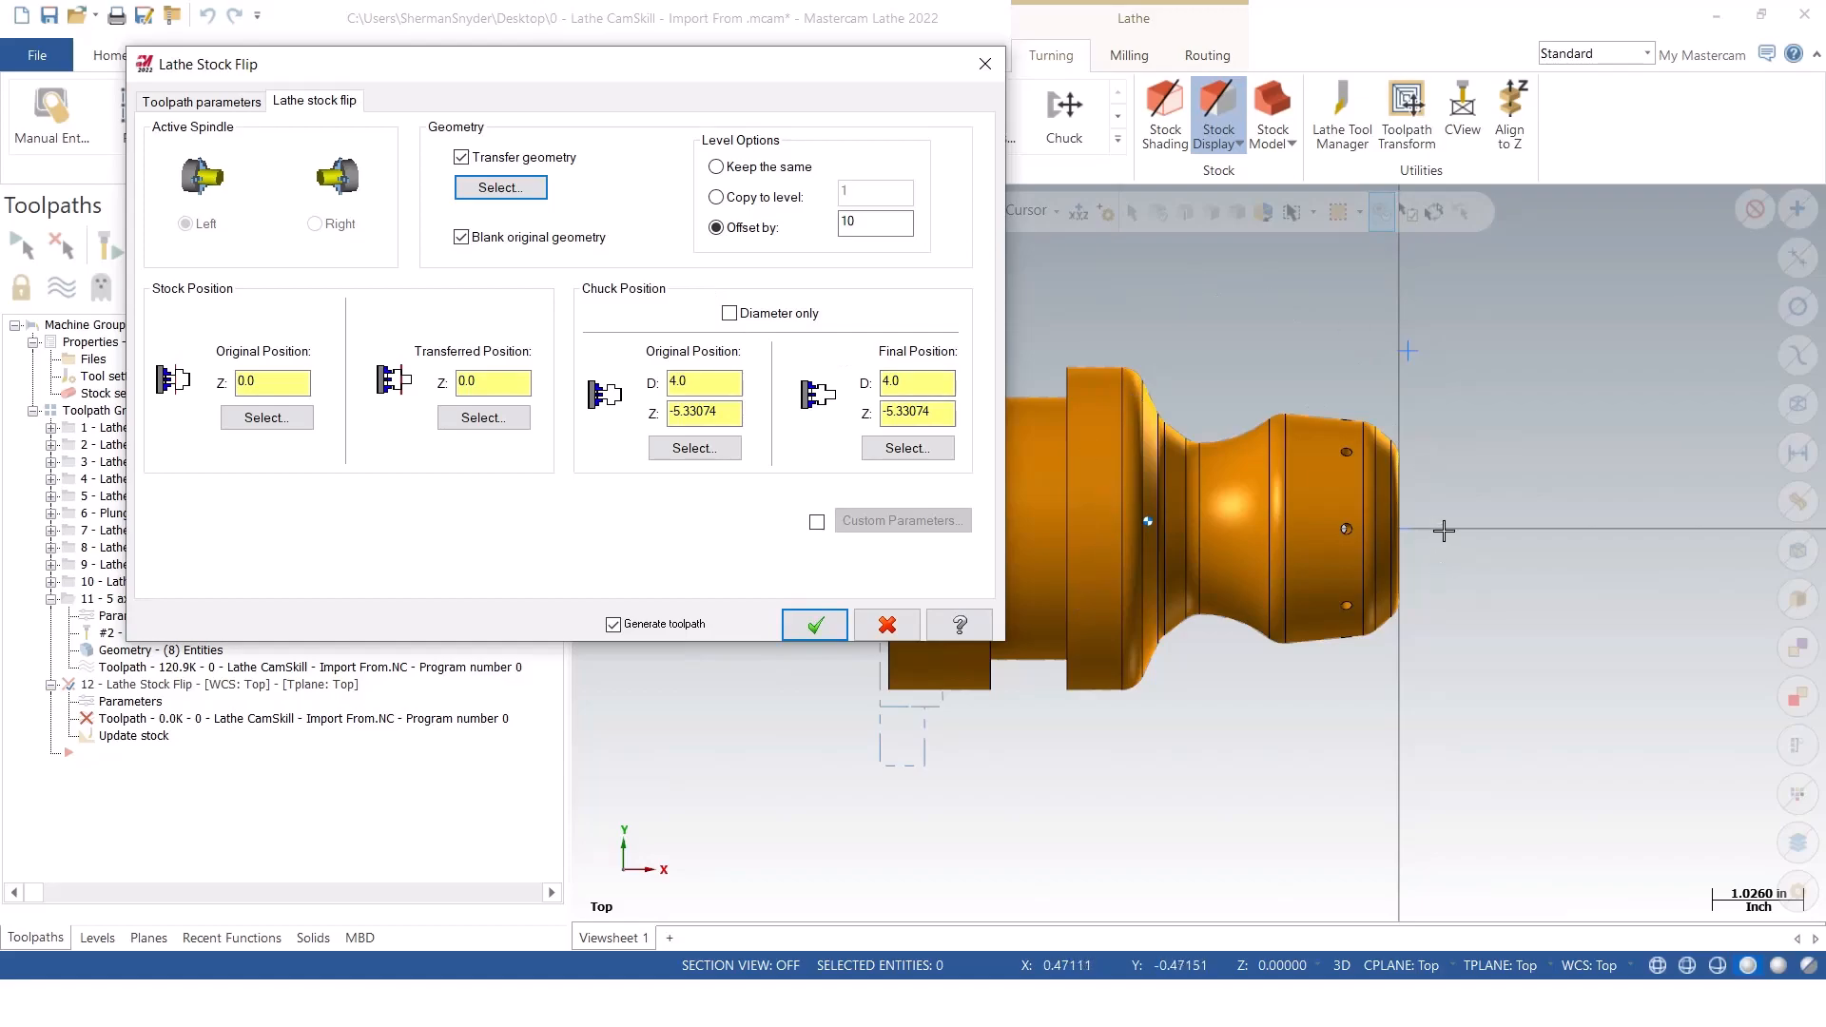
mouse_move(681, 55)
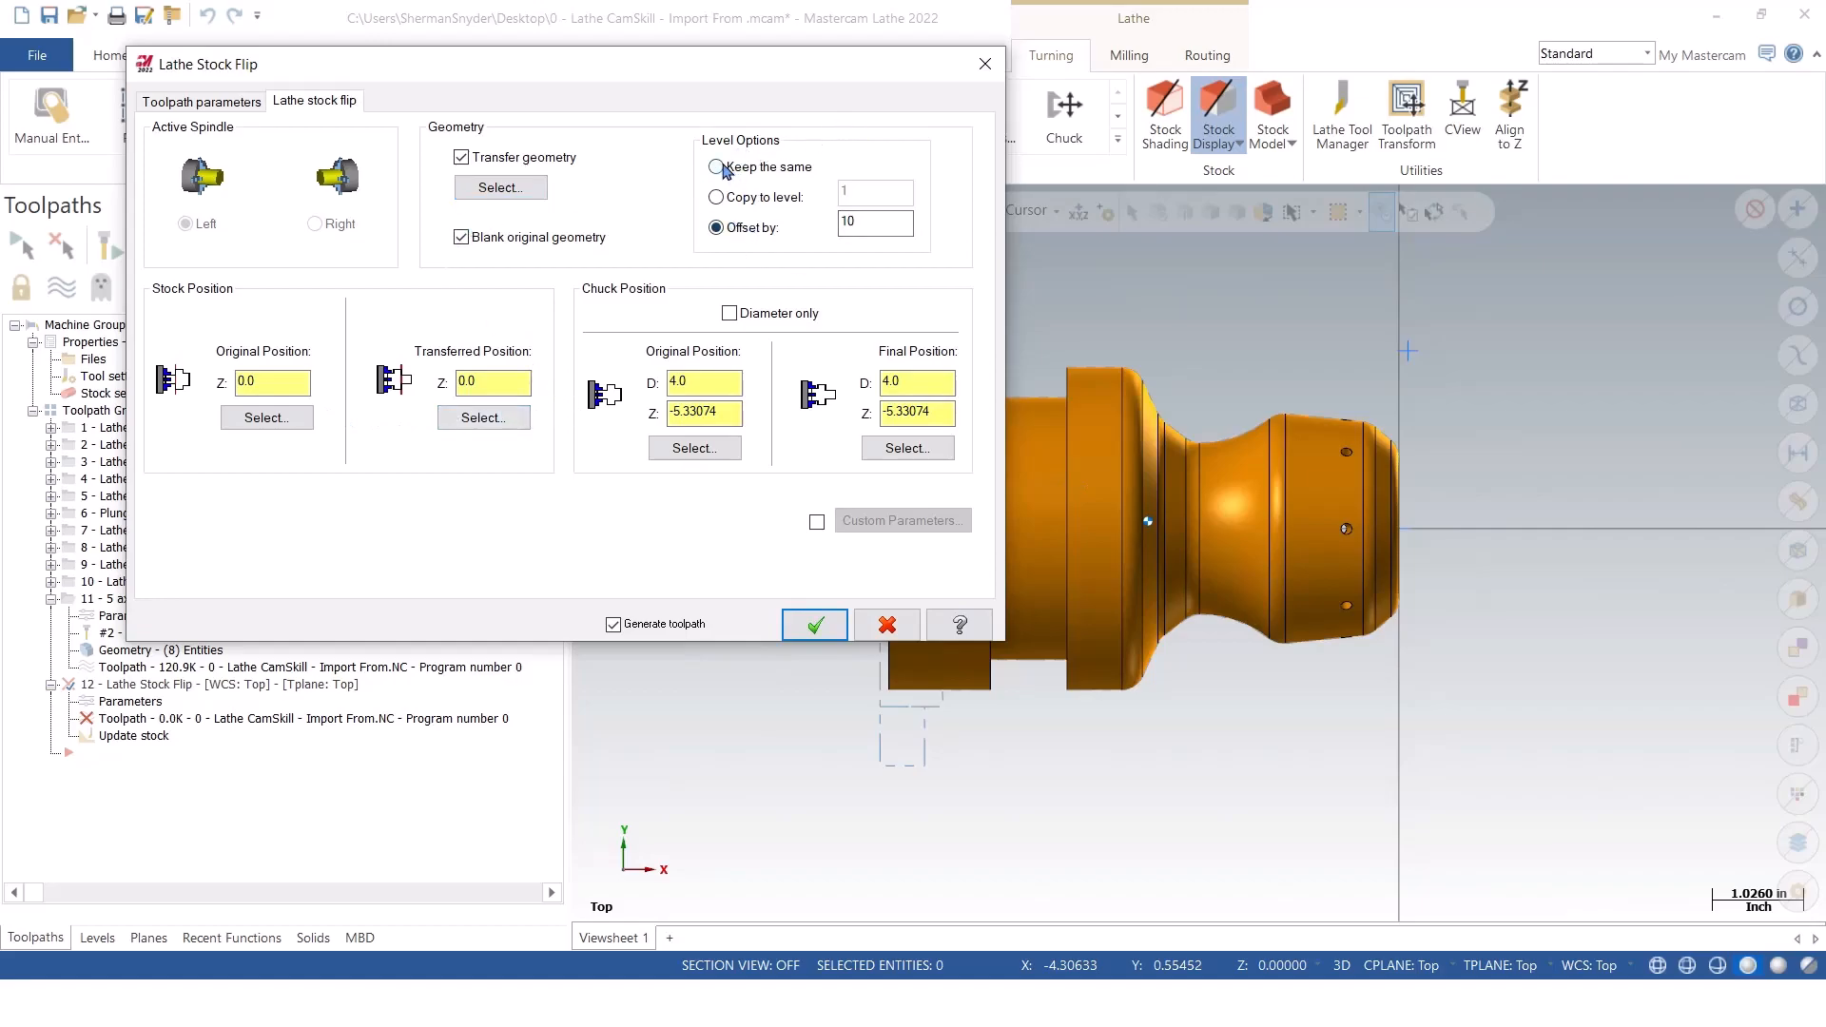
Set Level Options to Offset by 20 after trying Keep the same and Copy to level.
left_click(717, 167)
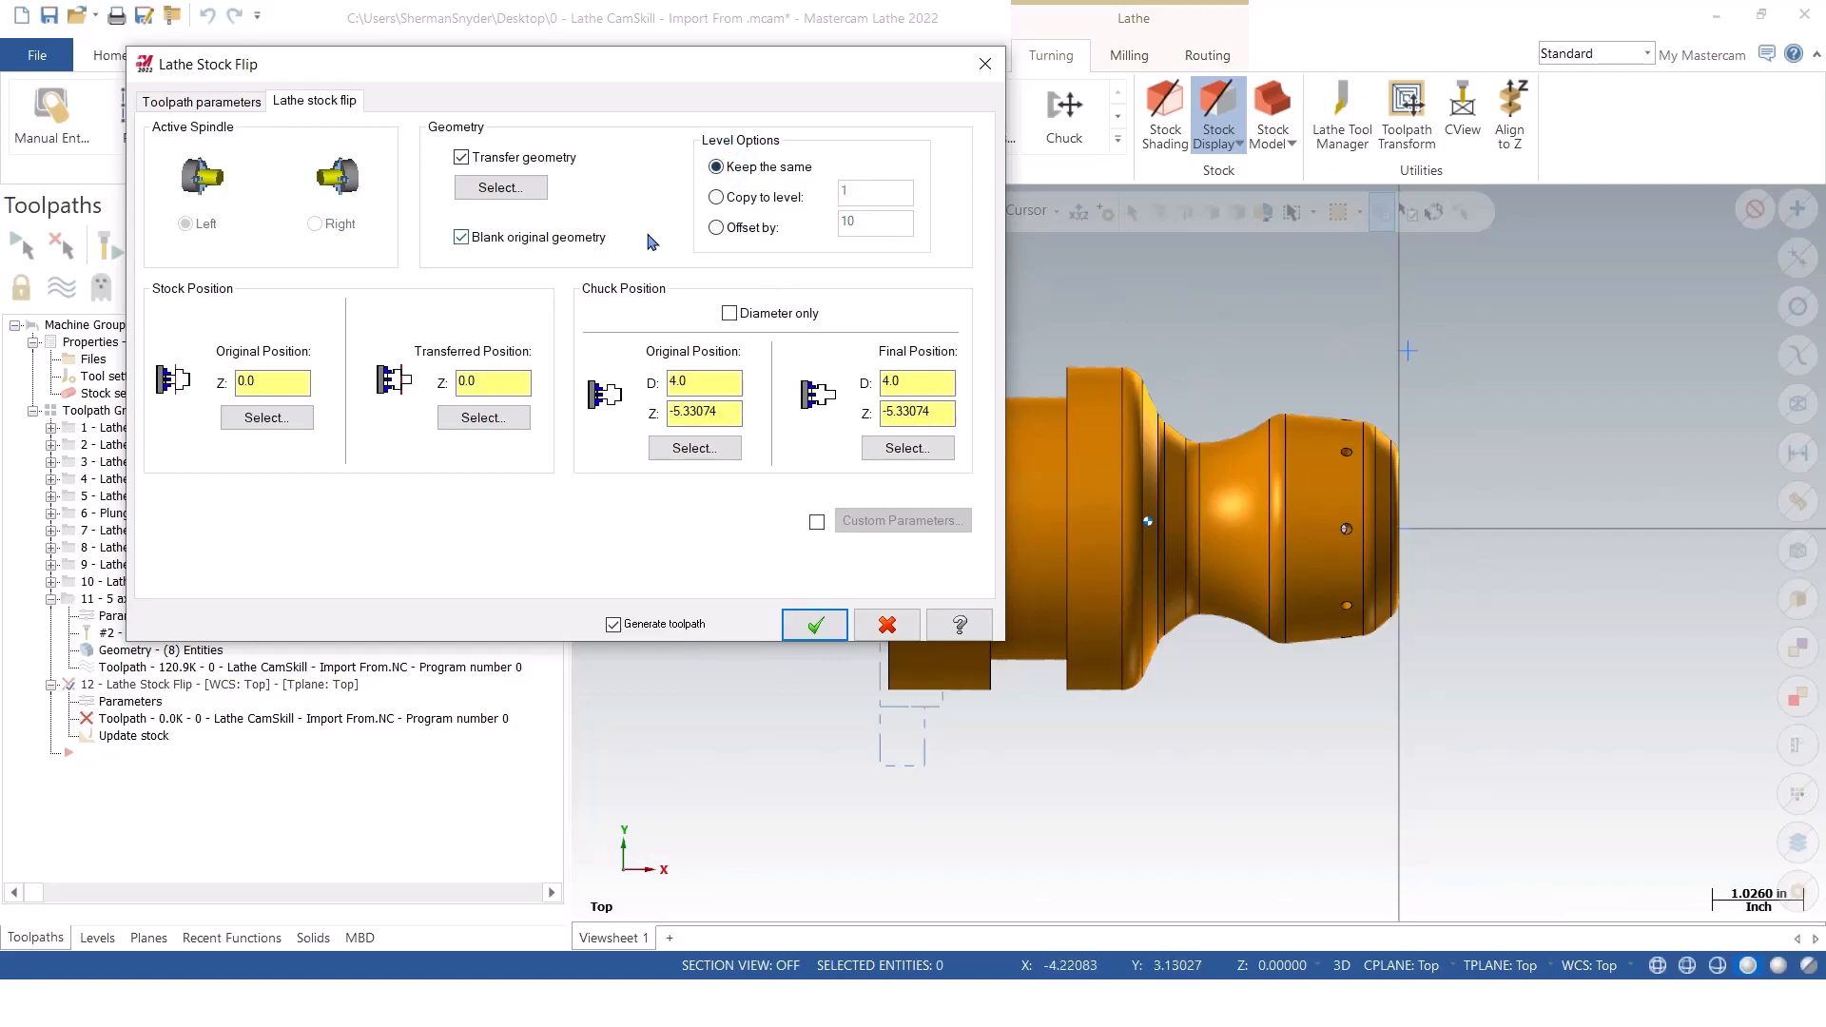
left_click(717, 196)
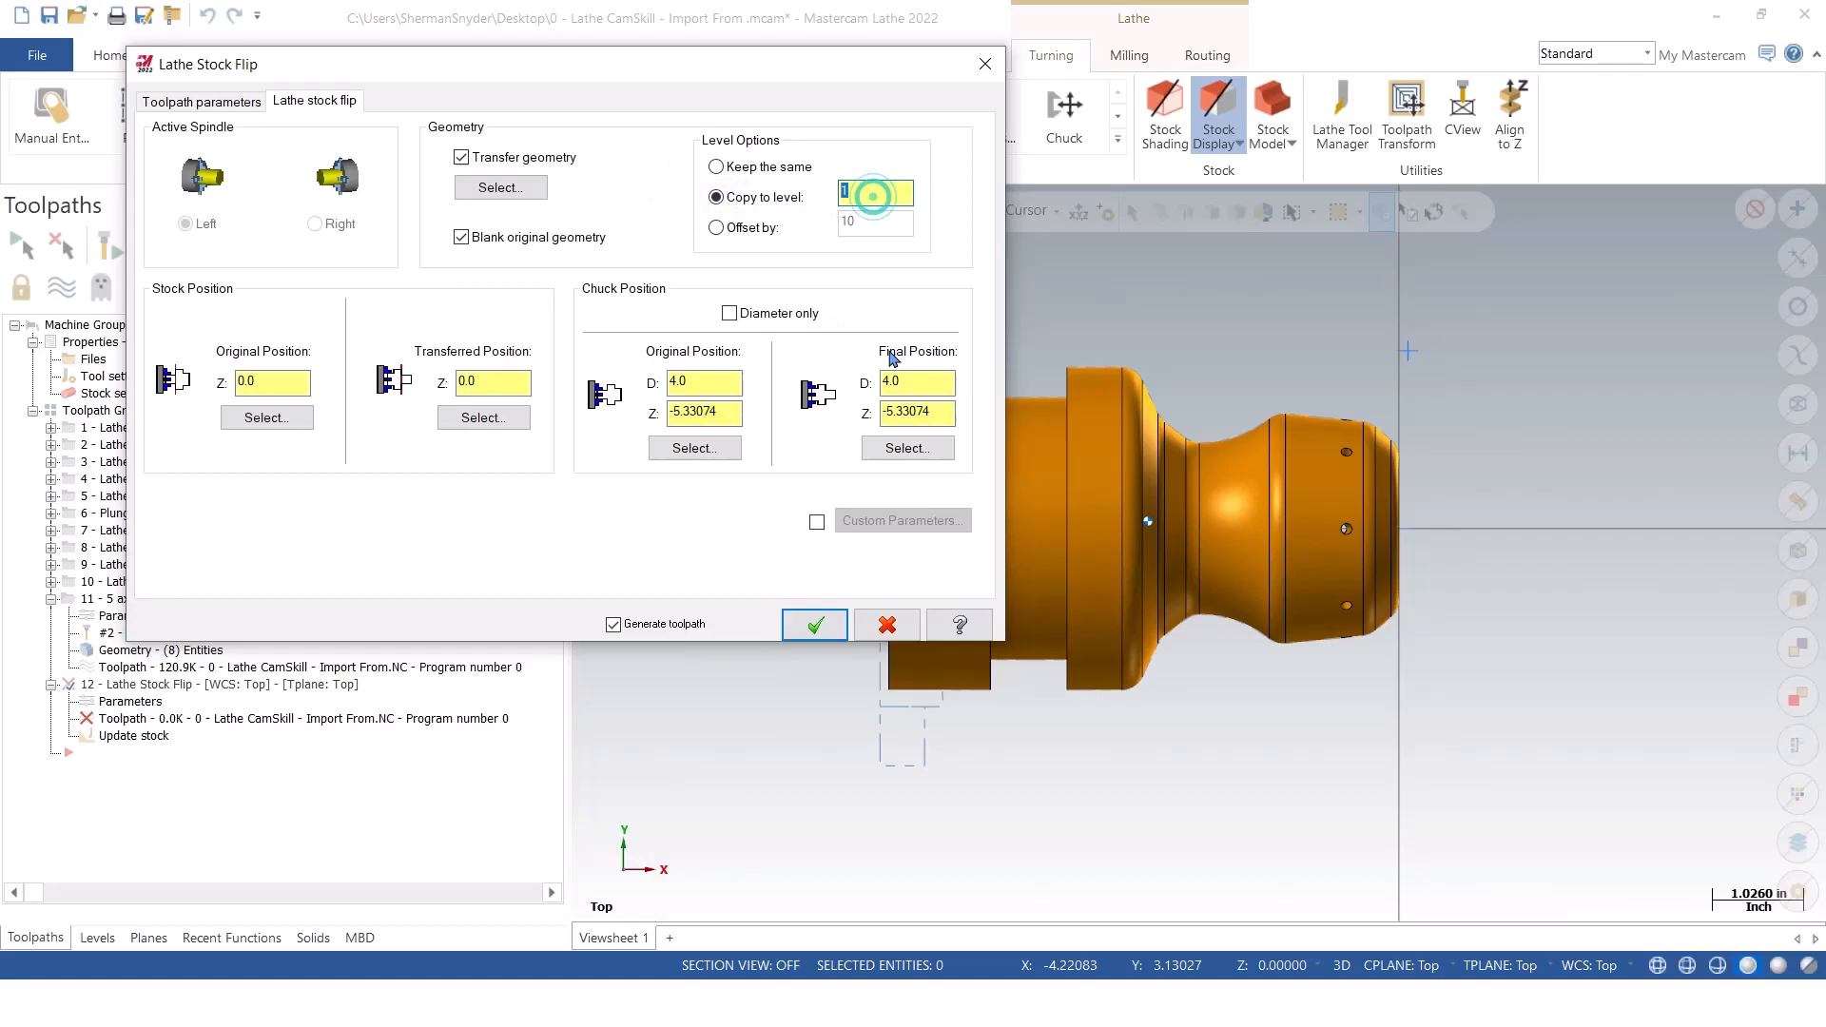
left_click(715, 227)
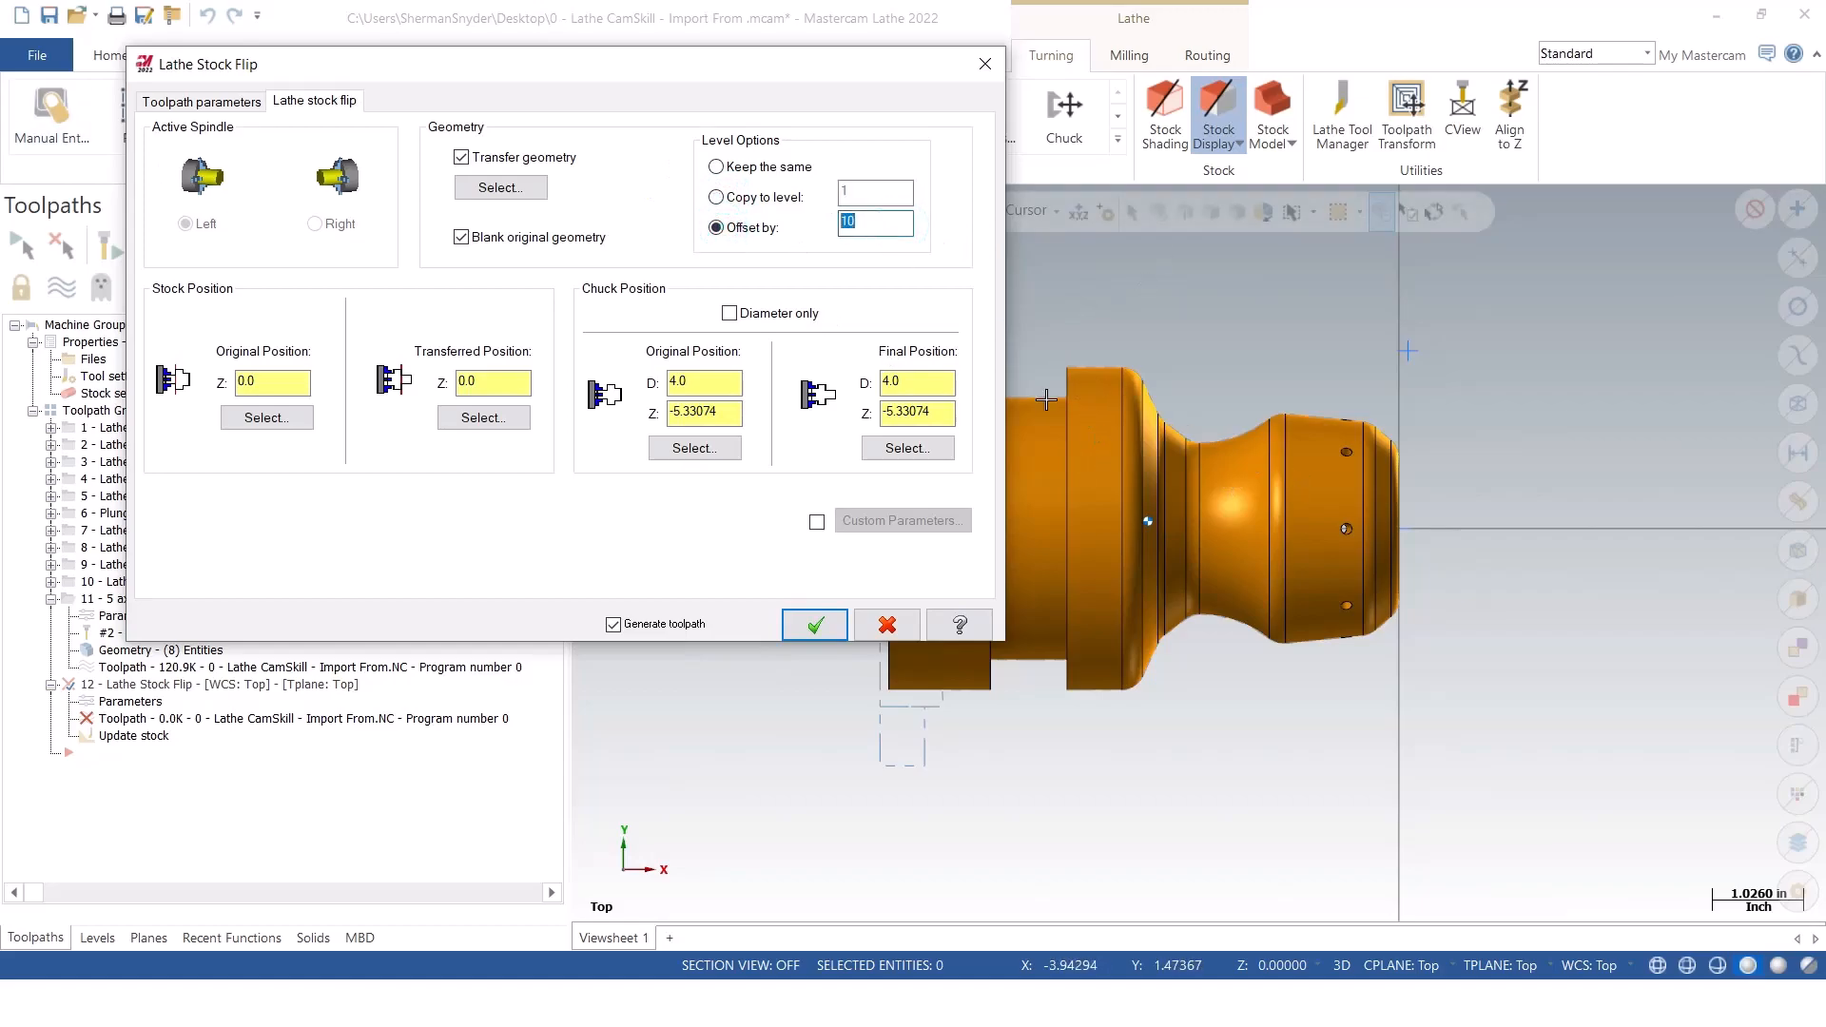
mouse_move(1195, 515)
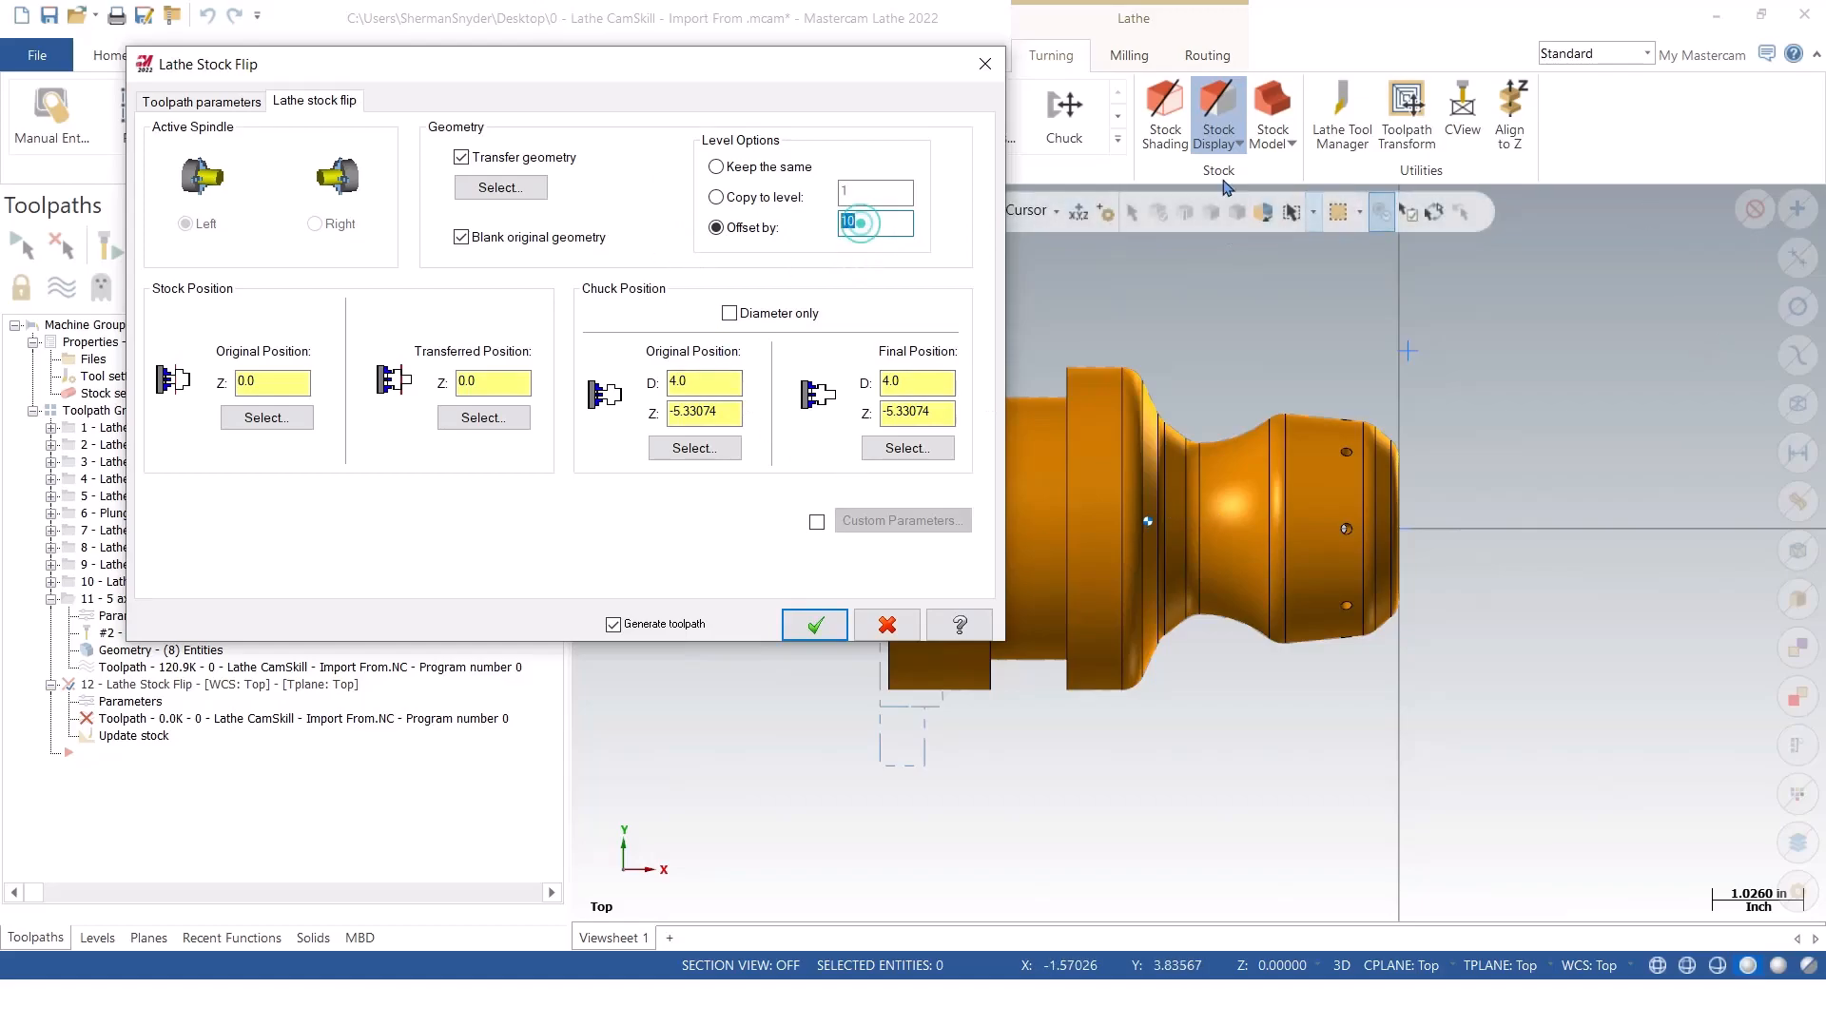
type("20")
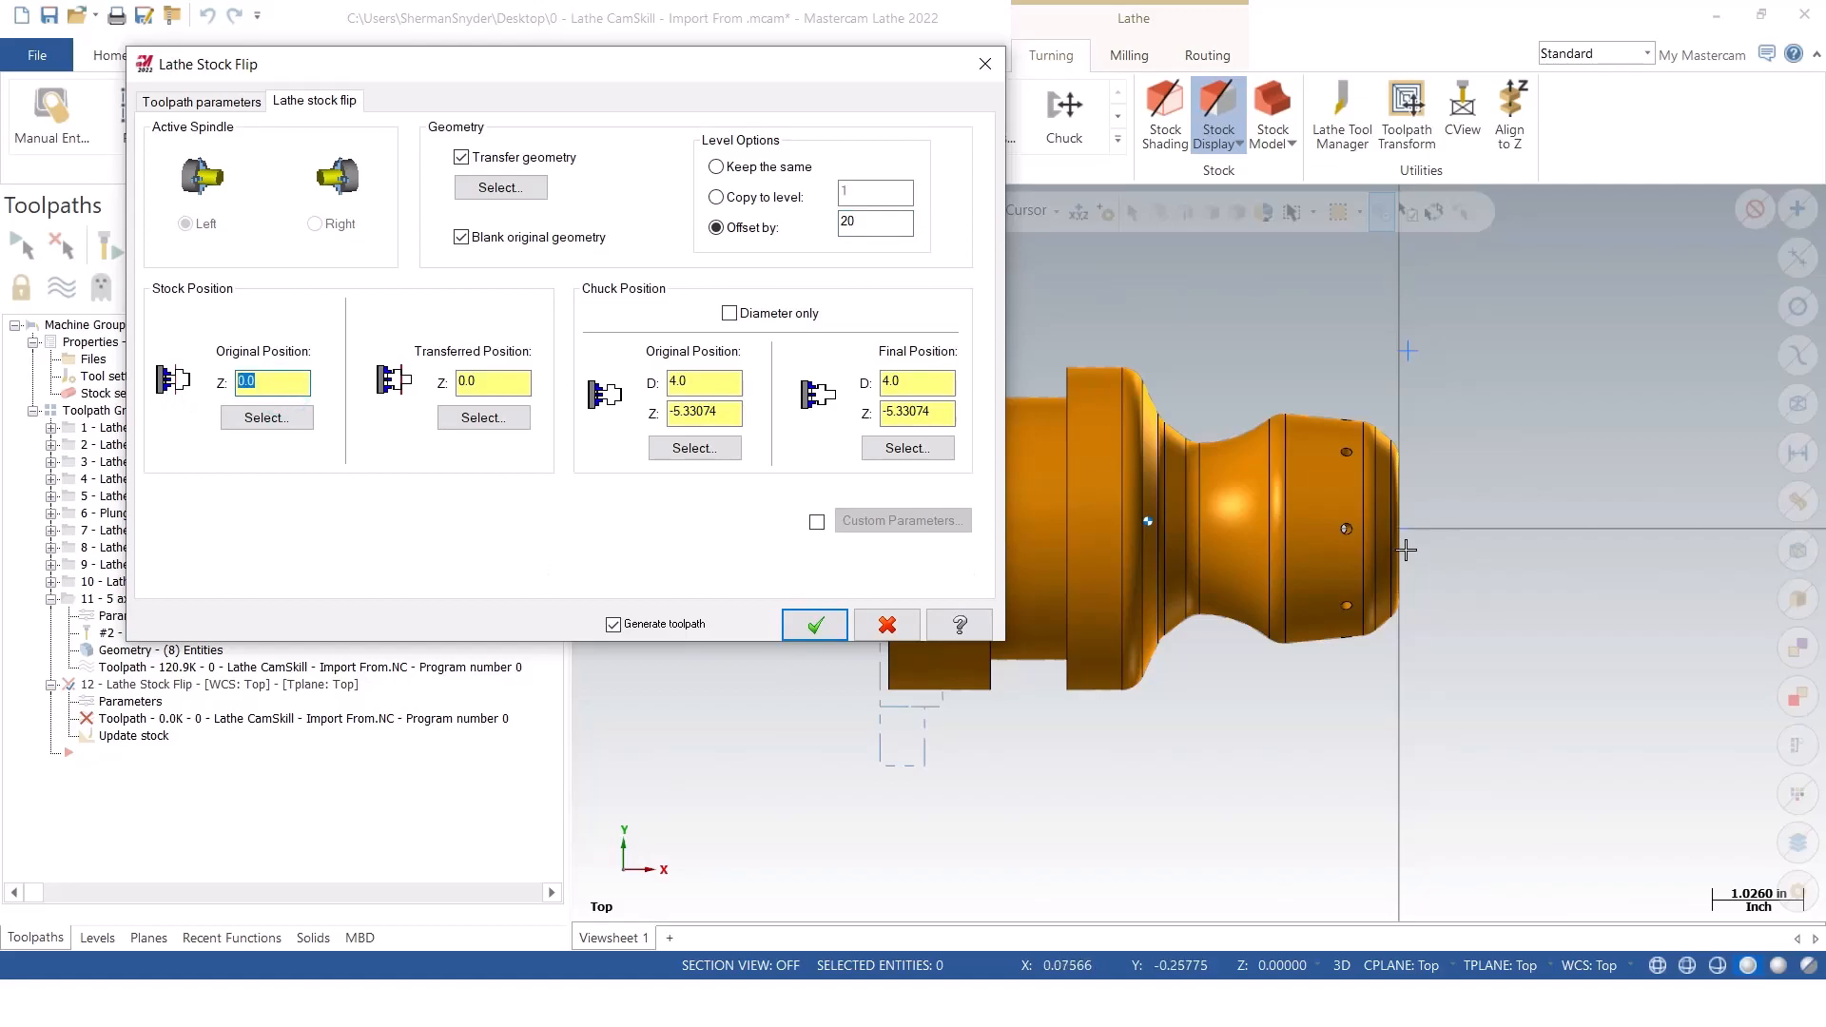
Pick the transferred stock position from the part, giving Z -5.73074.
left_click(272, 383)
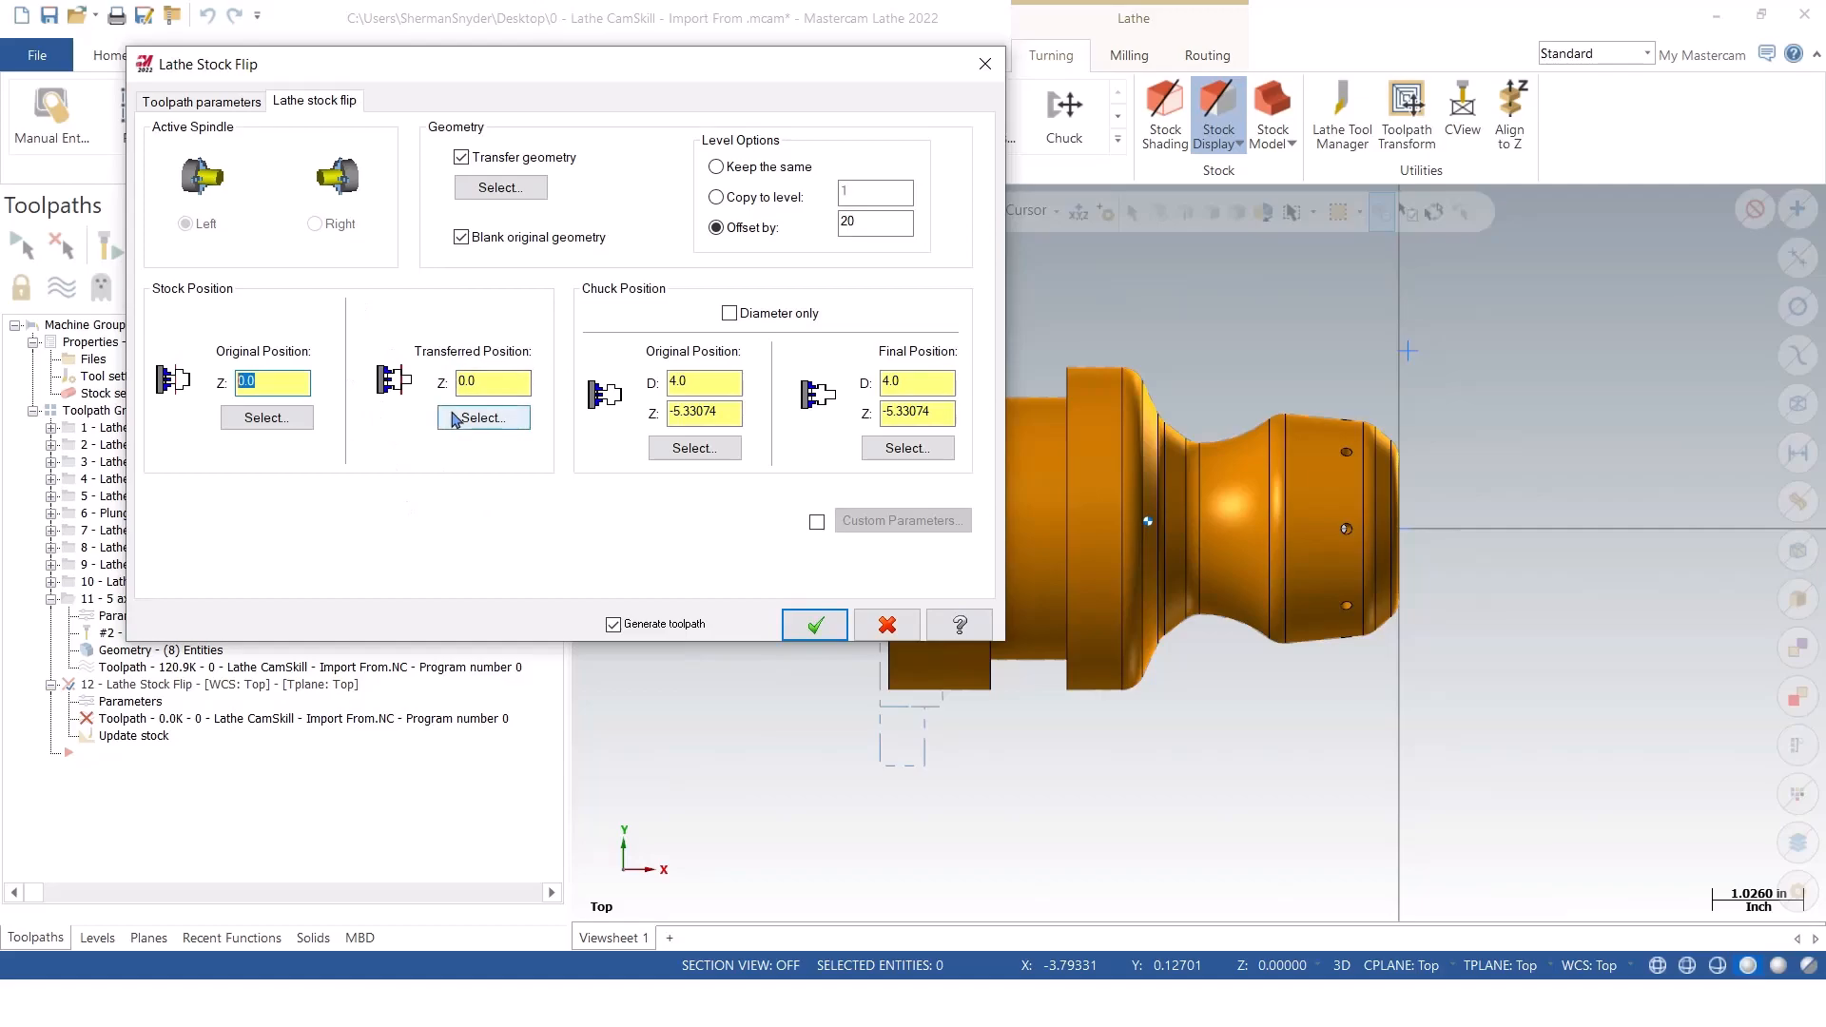
left_click(481, 416)
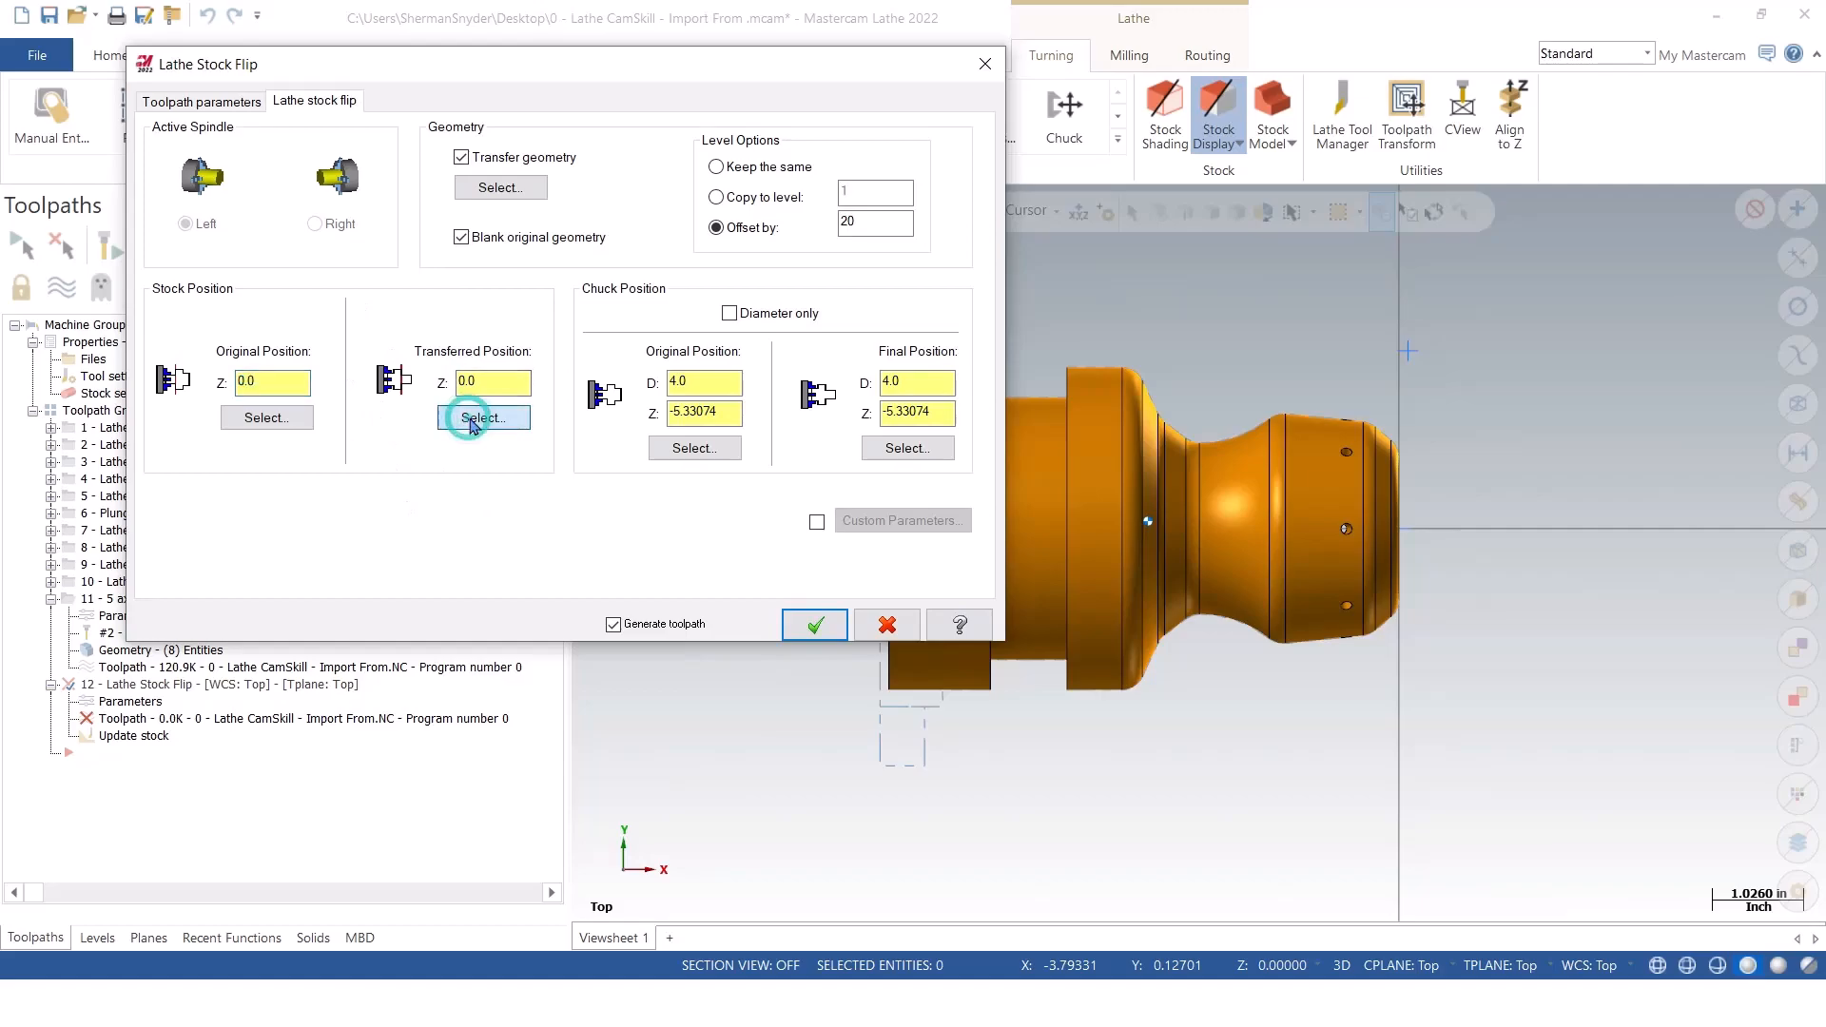
left_click(489, 417)
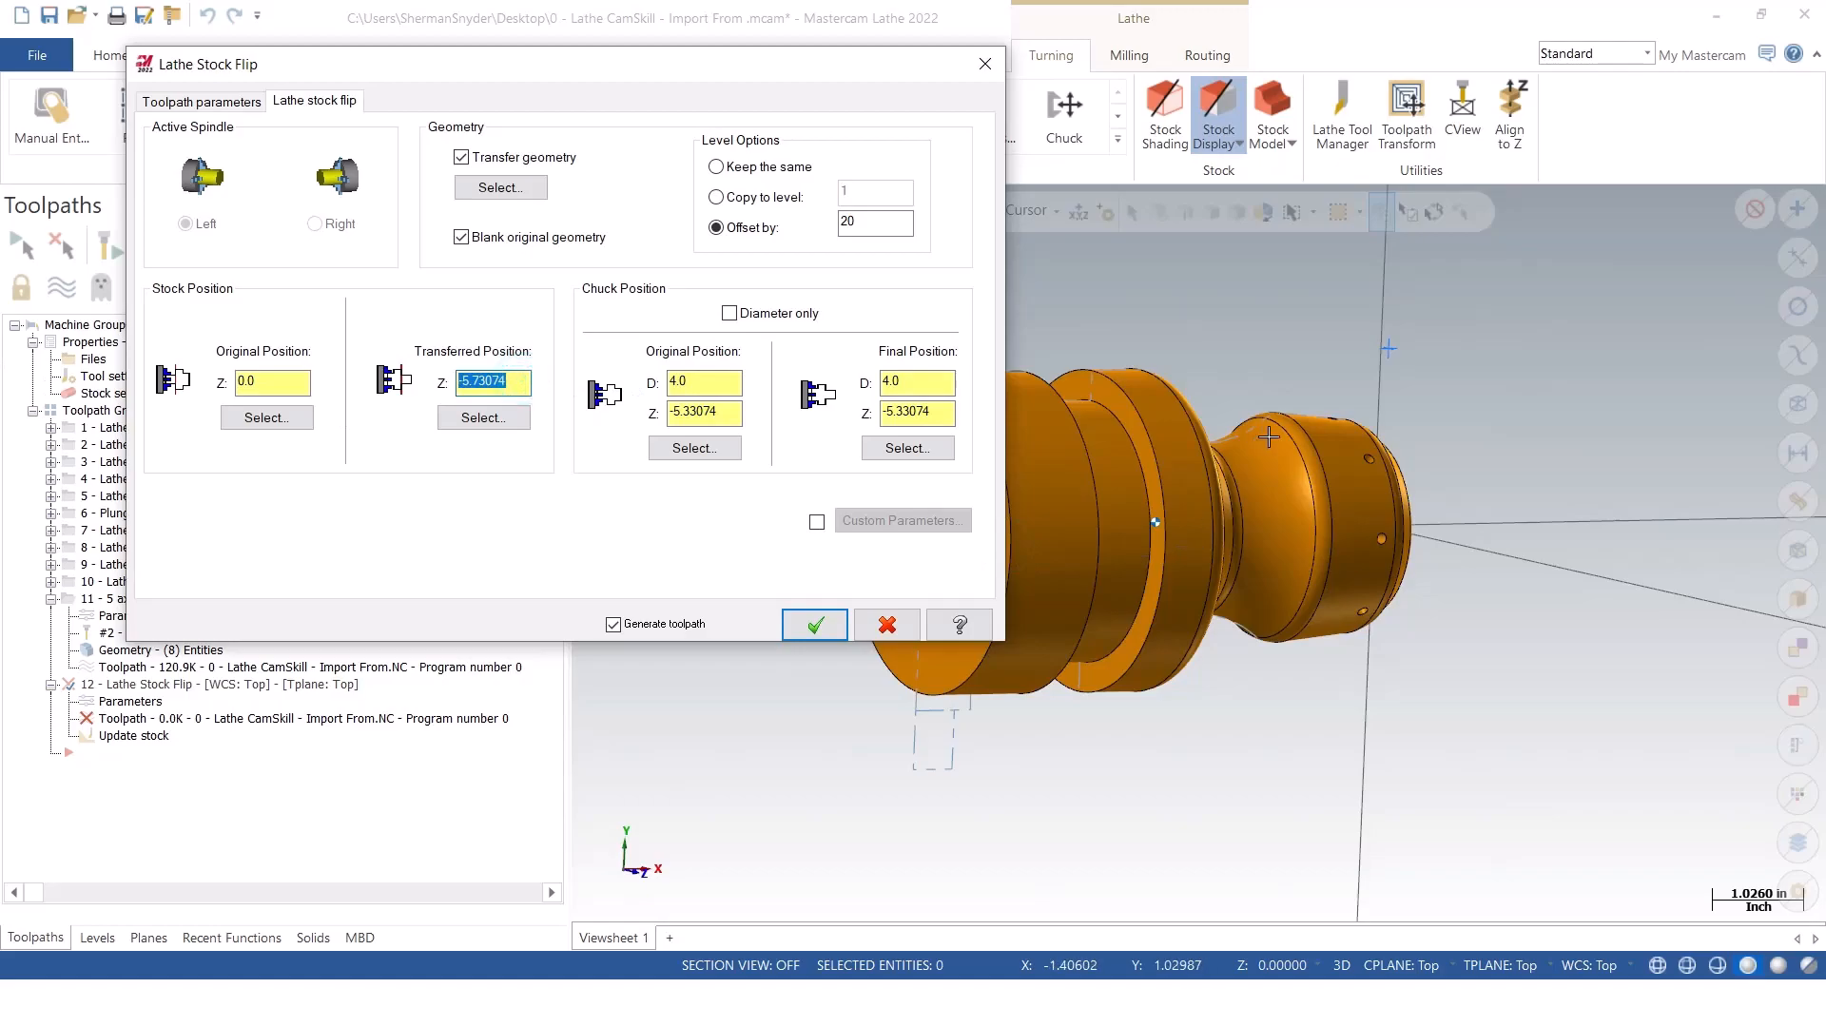
mouse_move(1317, 440)
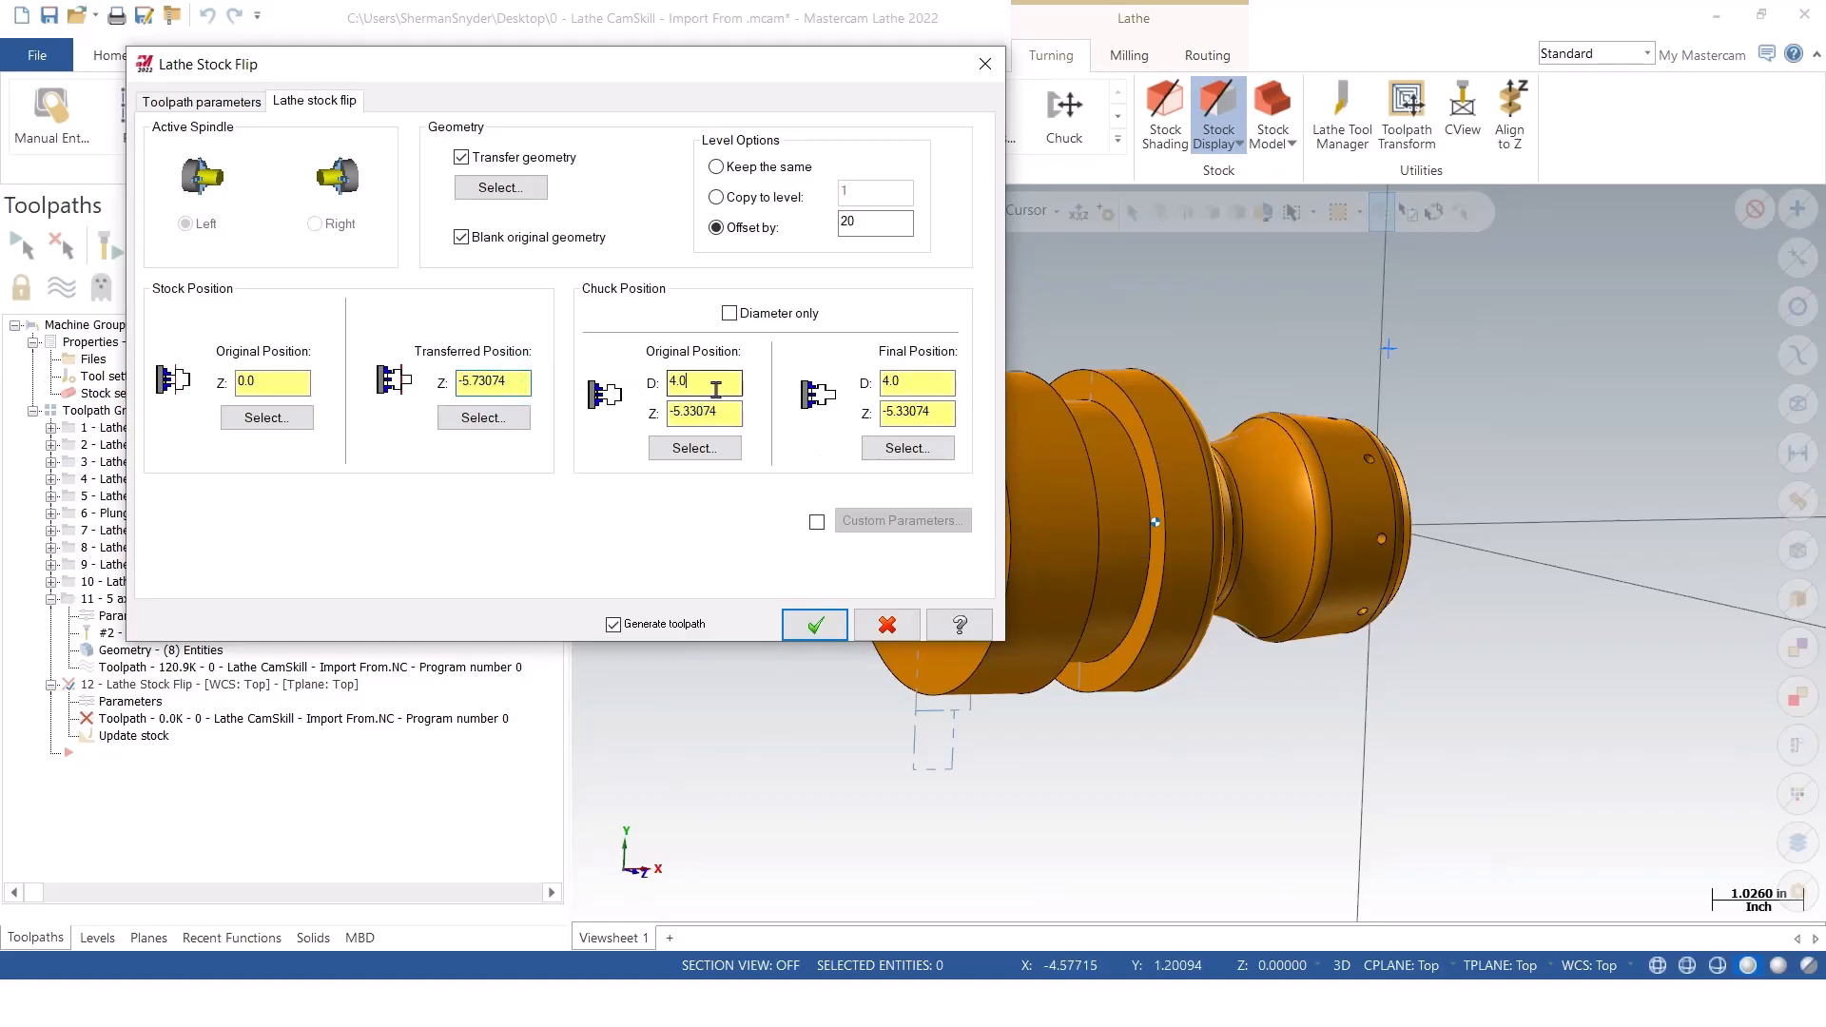
triple_click(694, 413)
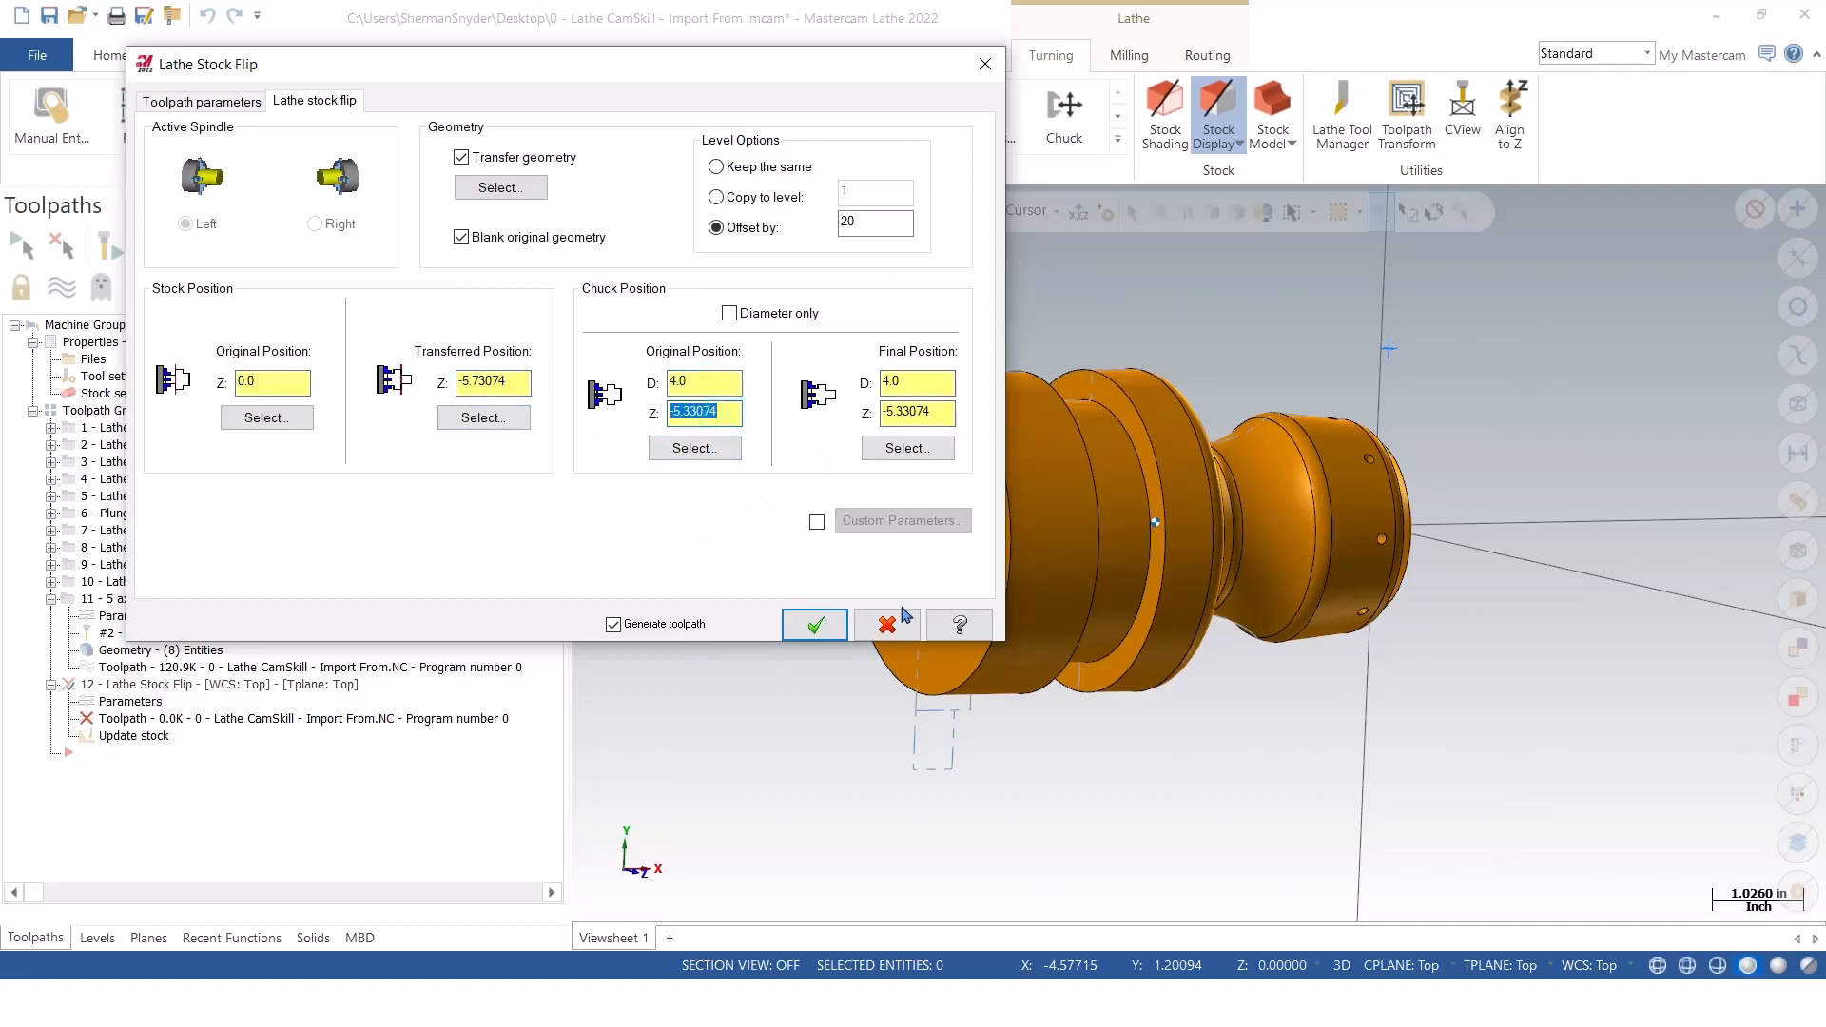
mouse_move(875, 593)
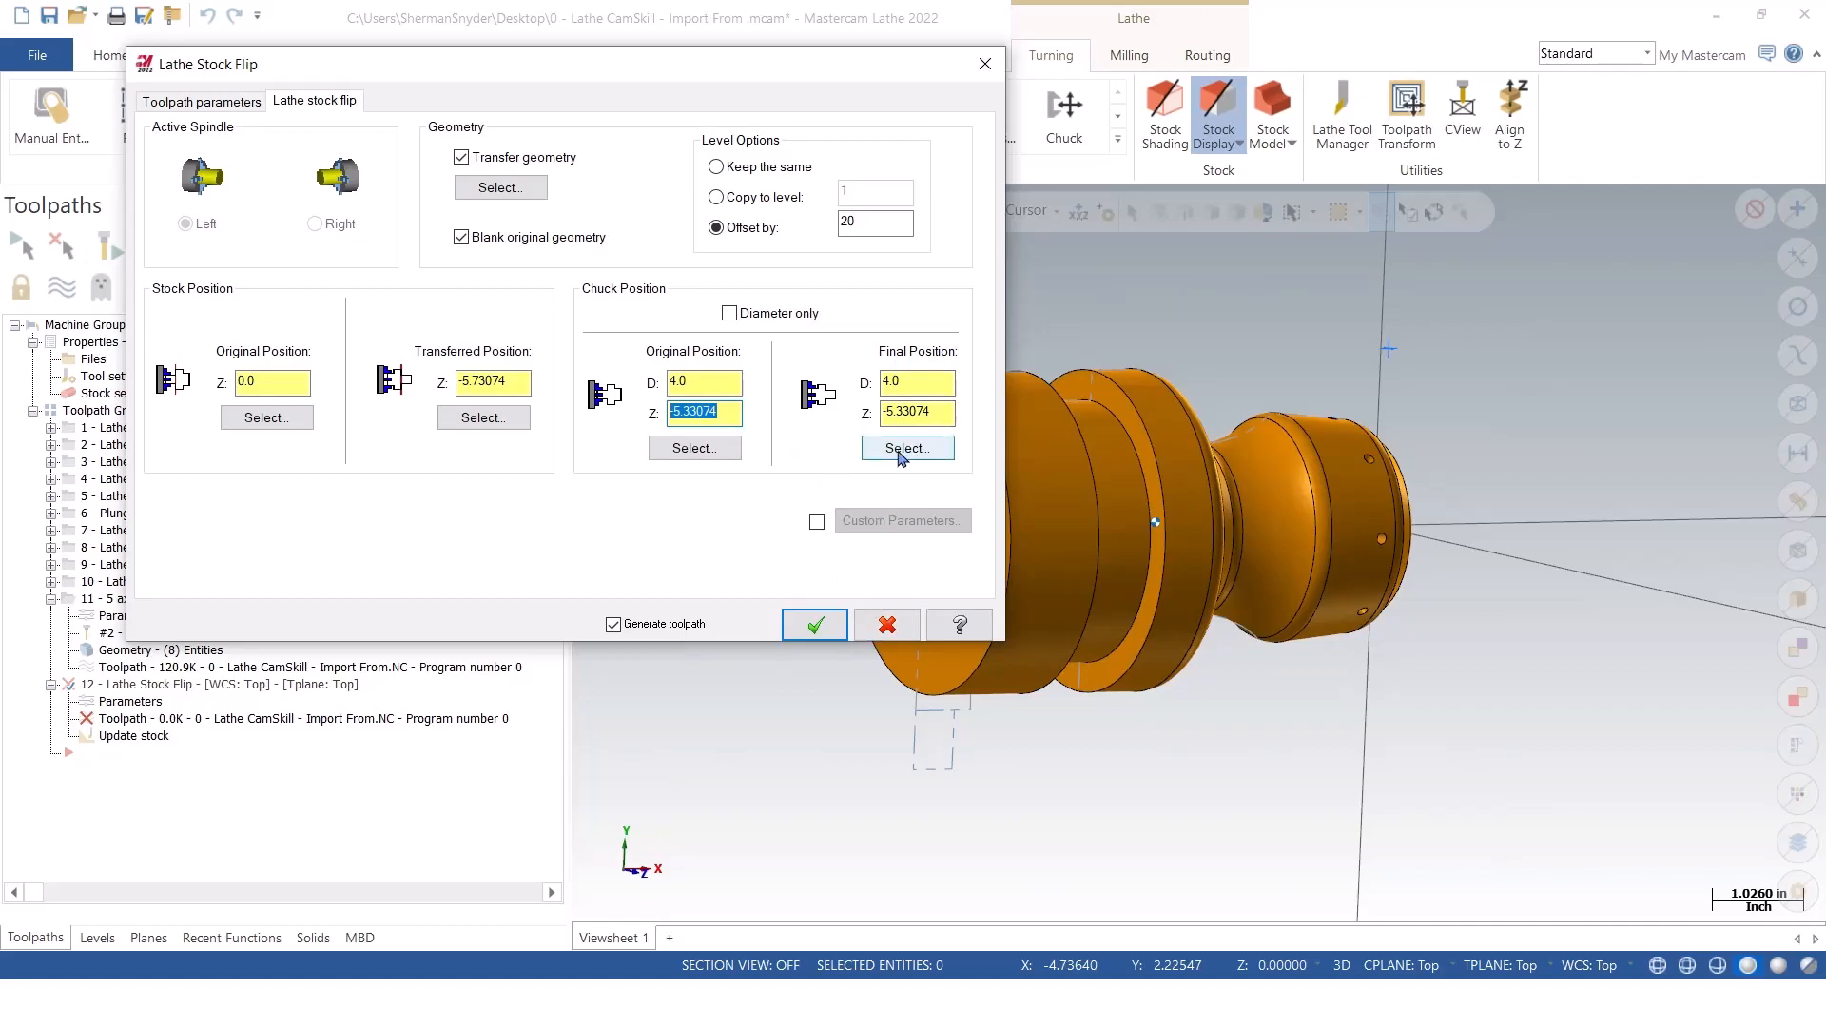
Pick the chuck final position on the finished diameter in Top view with Quadrant snapping, D 3.627173 Z -2.0.
left_click(908, 449)
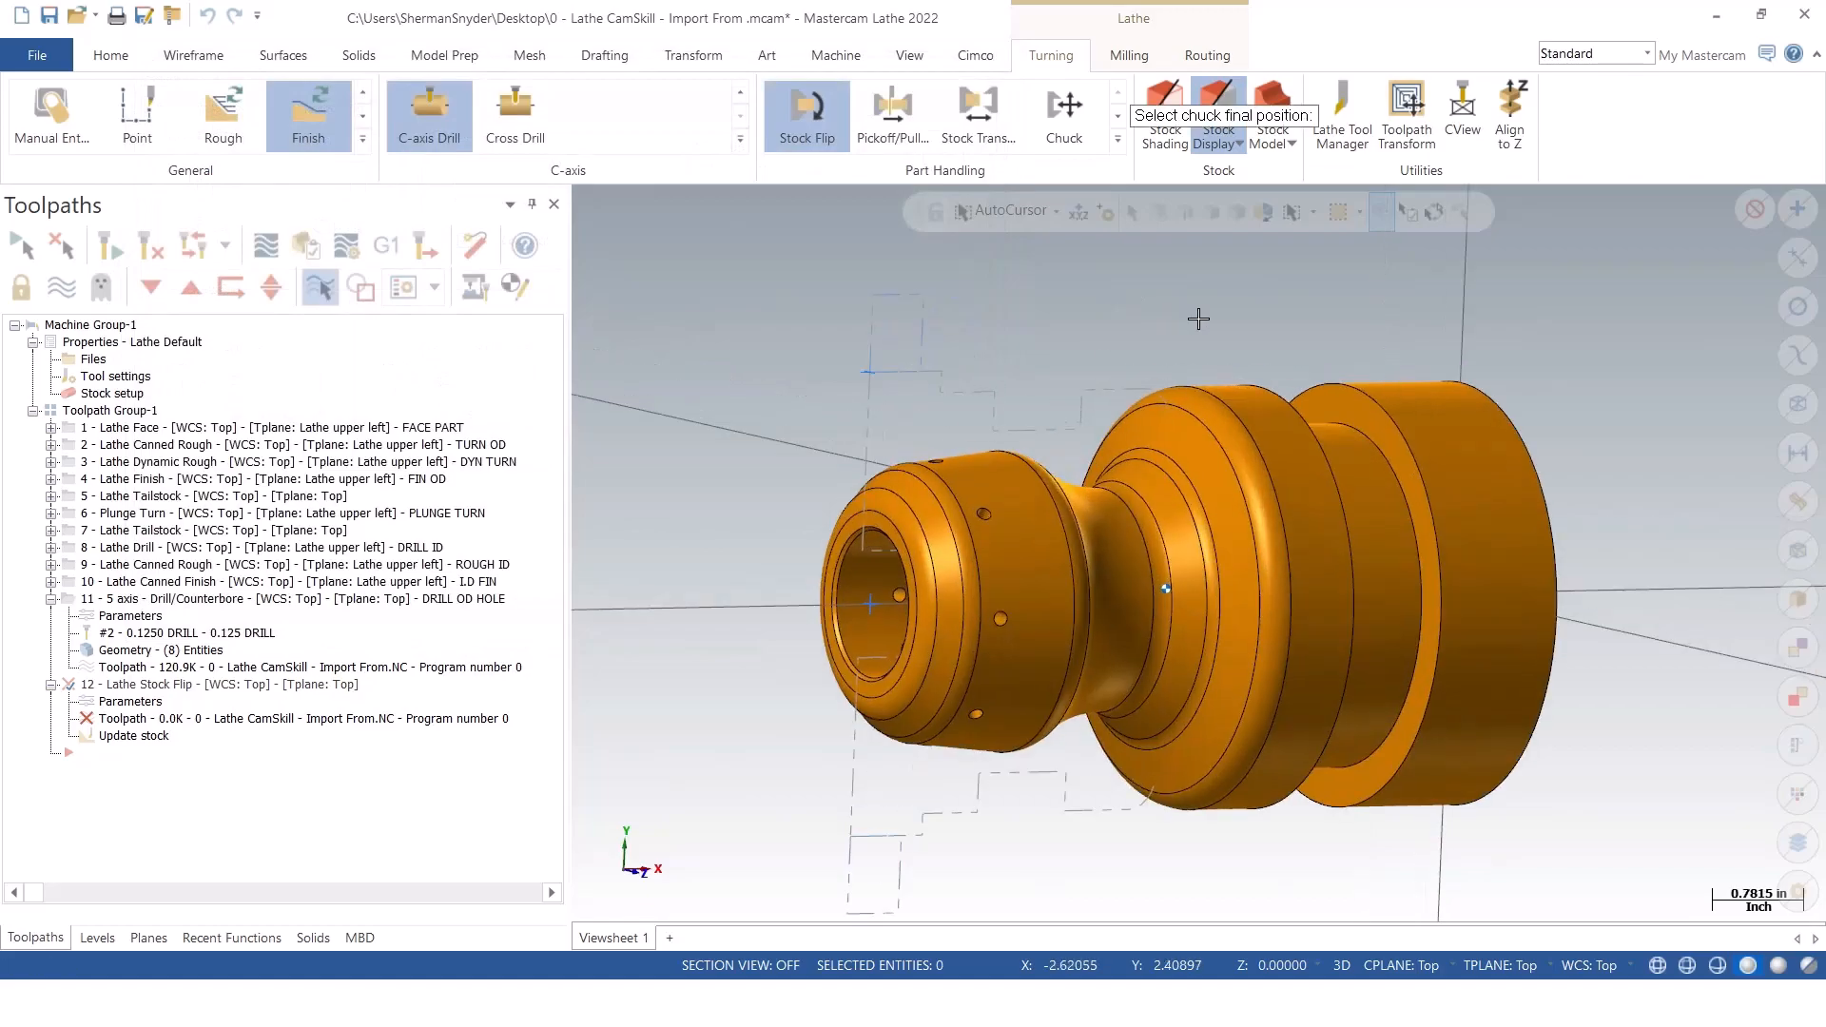
right_click(1199, 318)
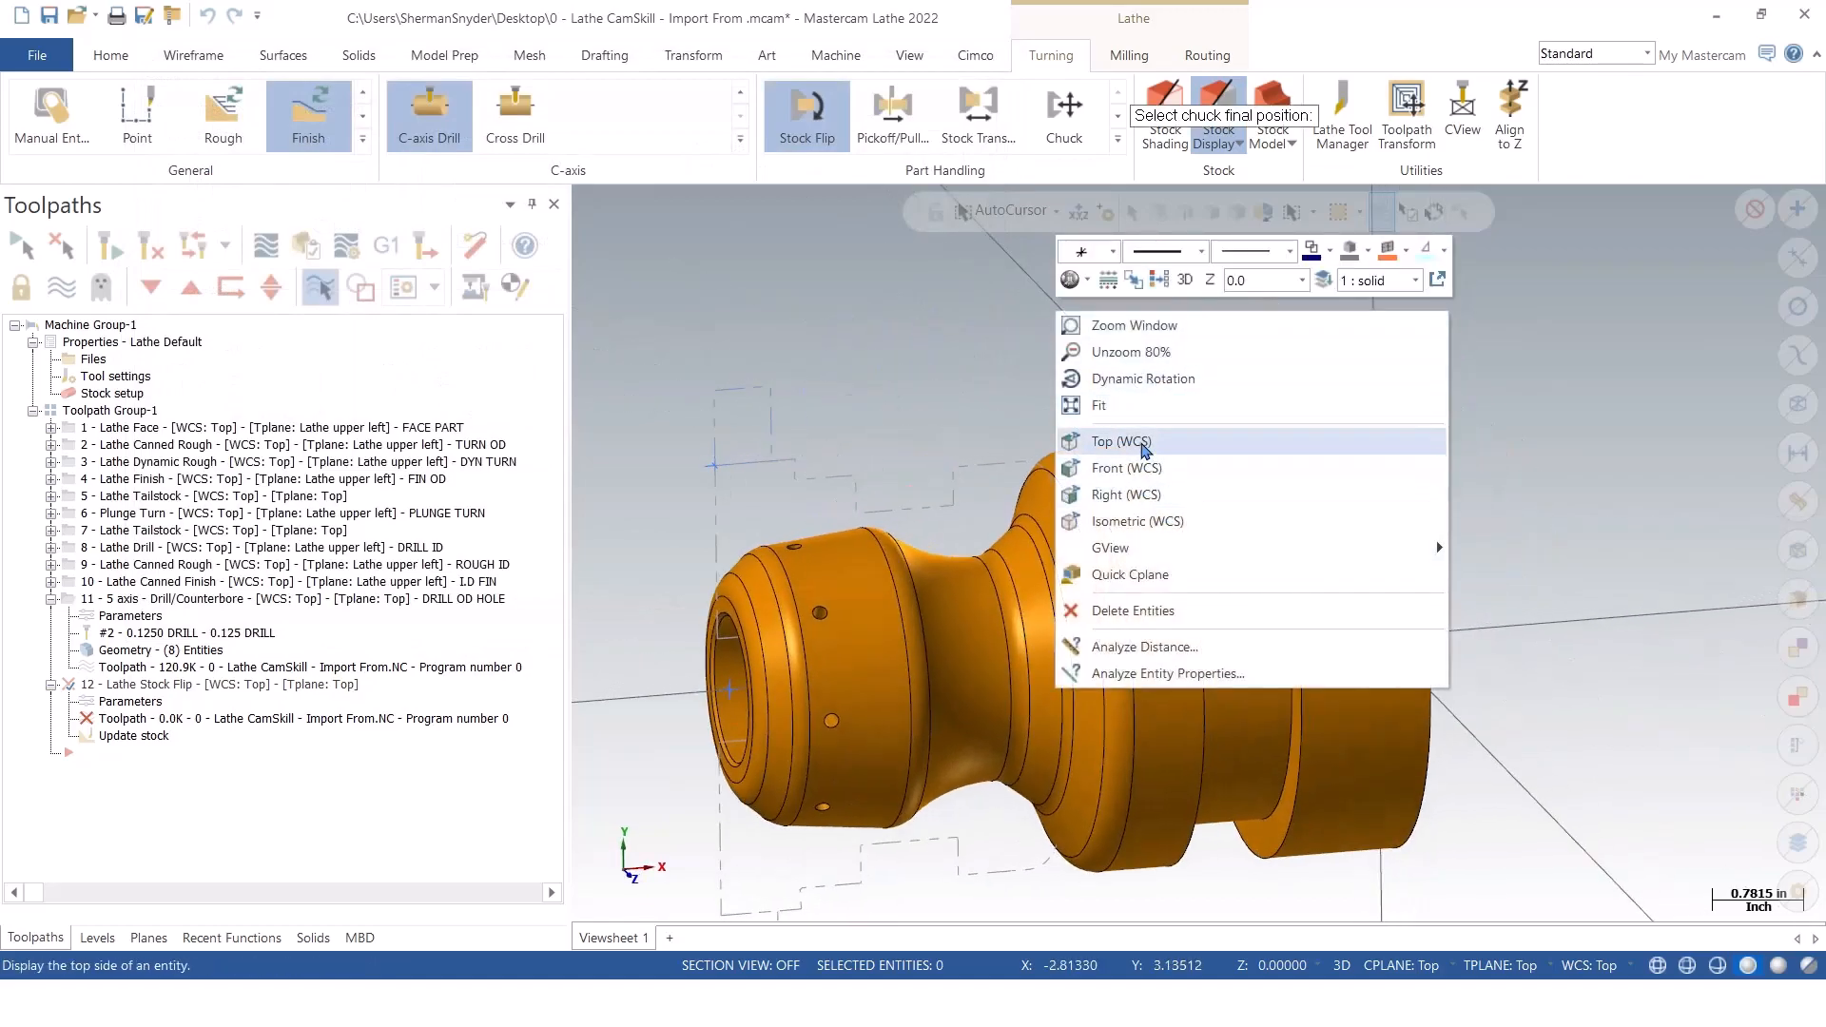
left_click(1123, 439)
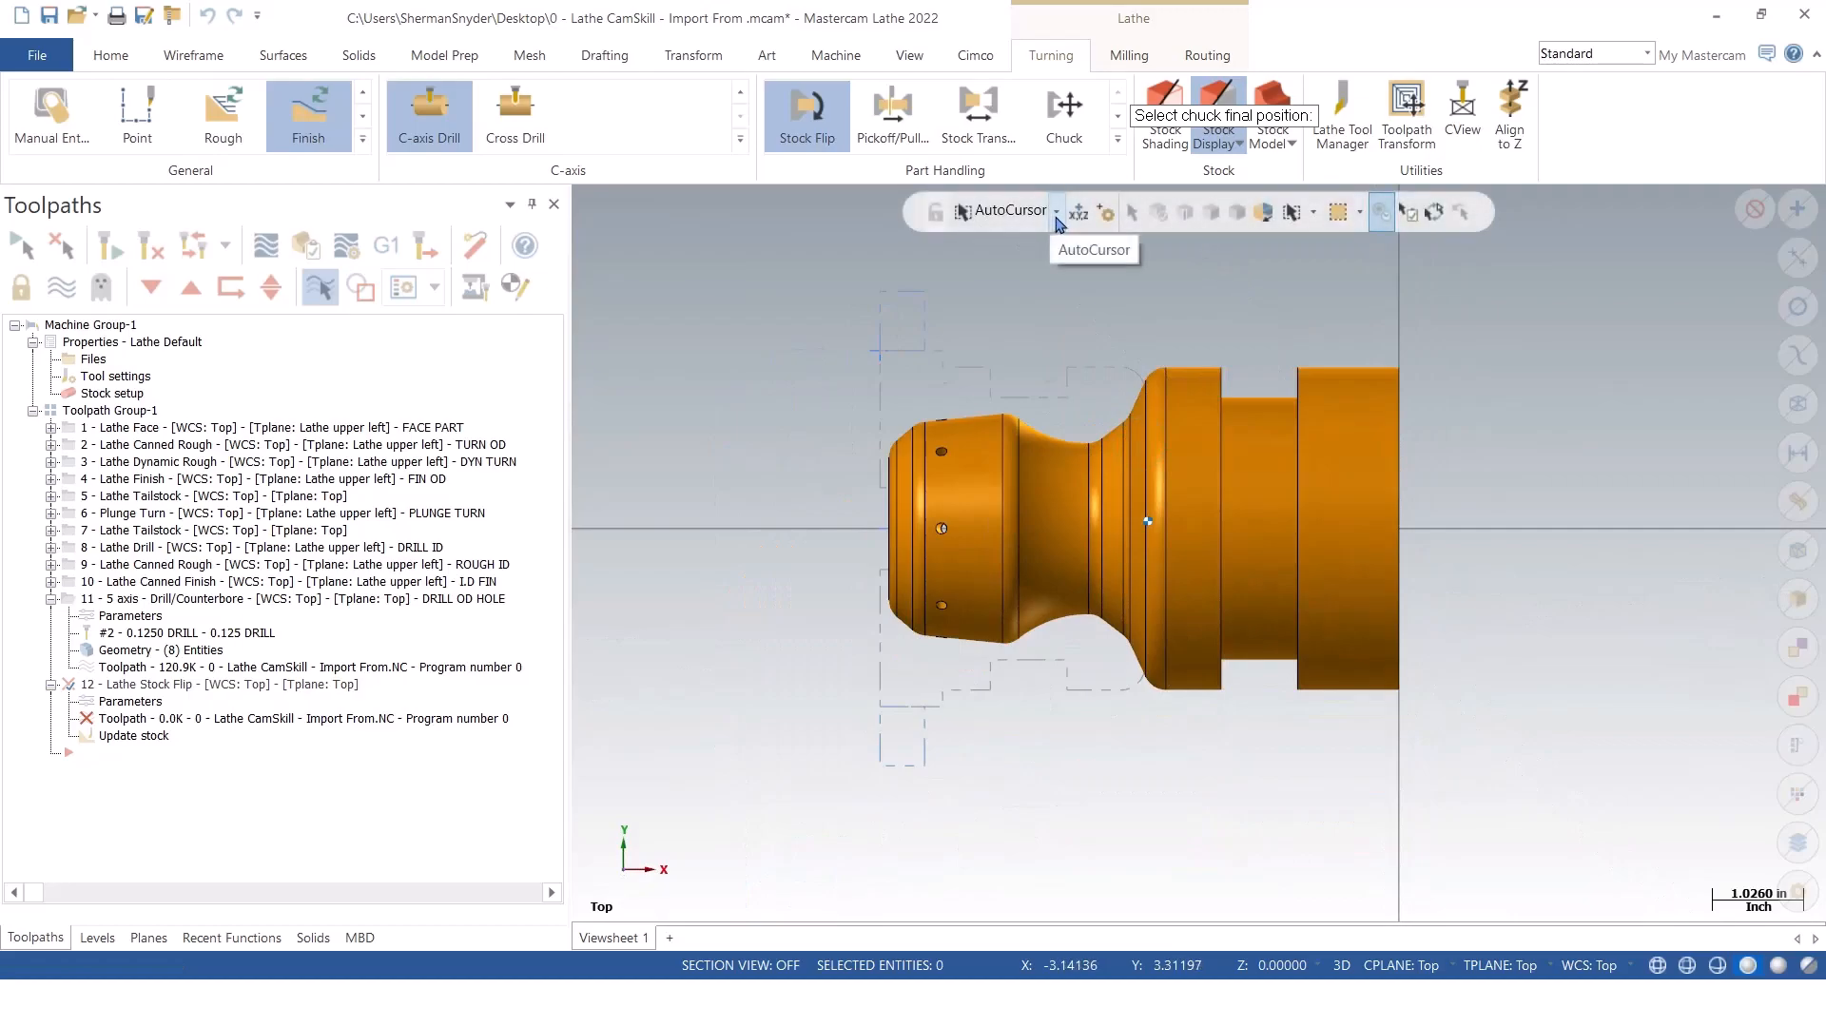
left_click(1054, 211)
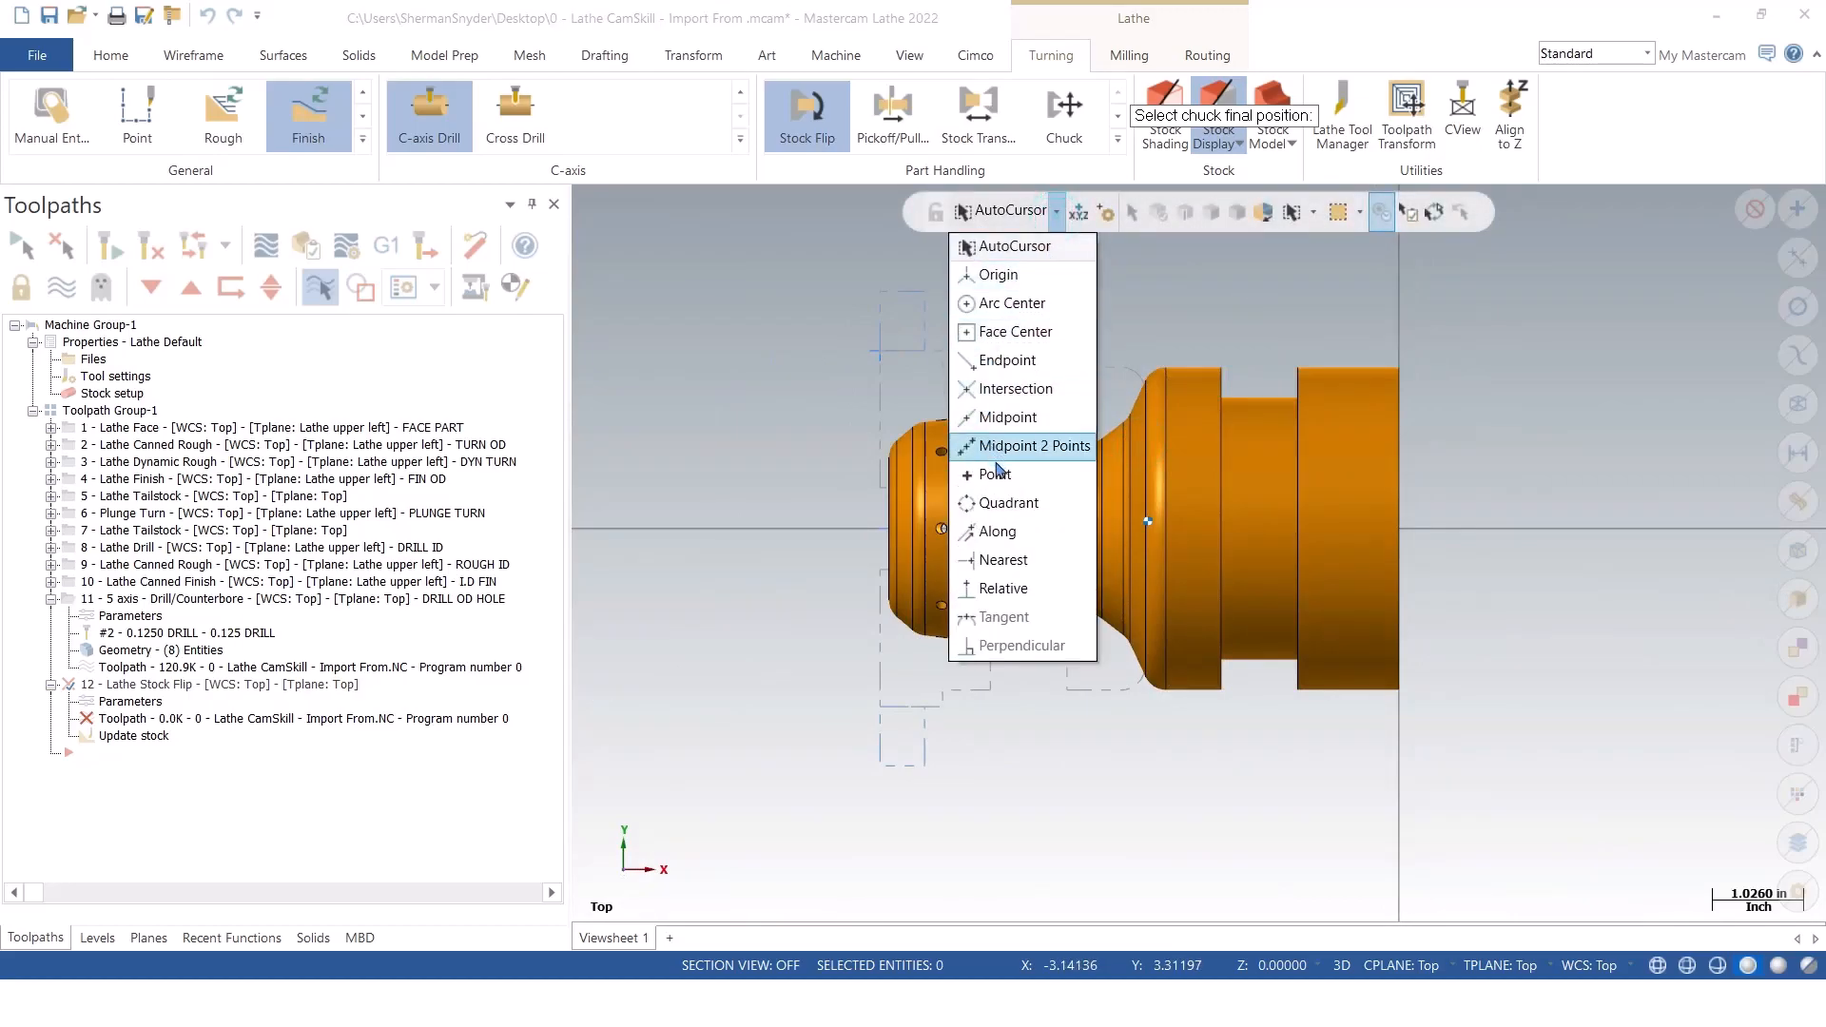
mouse_move(1005, 502)
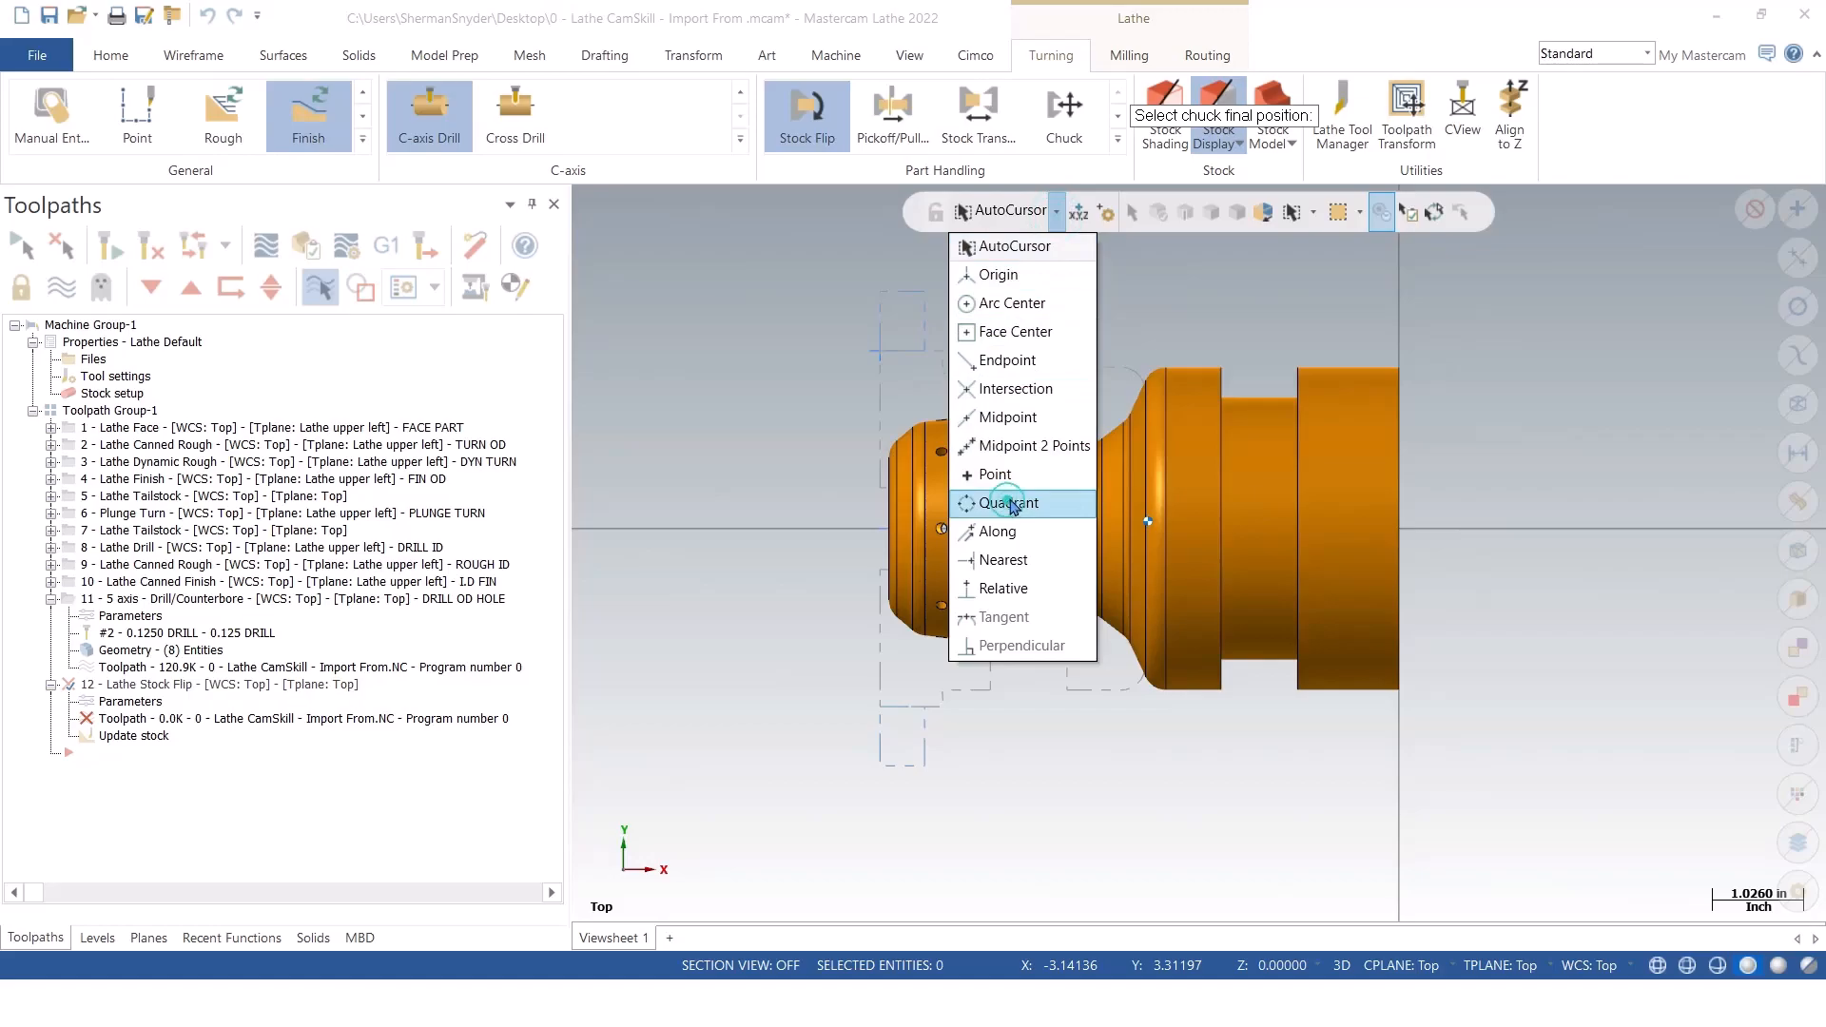
left_click(1005, 502)
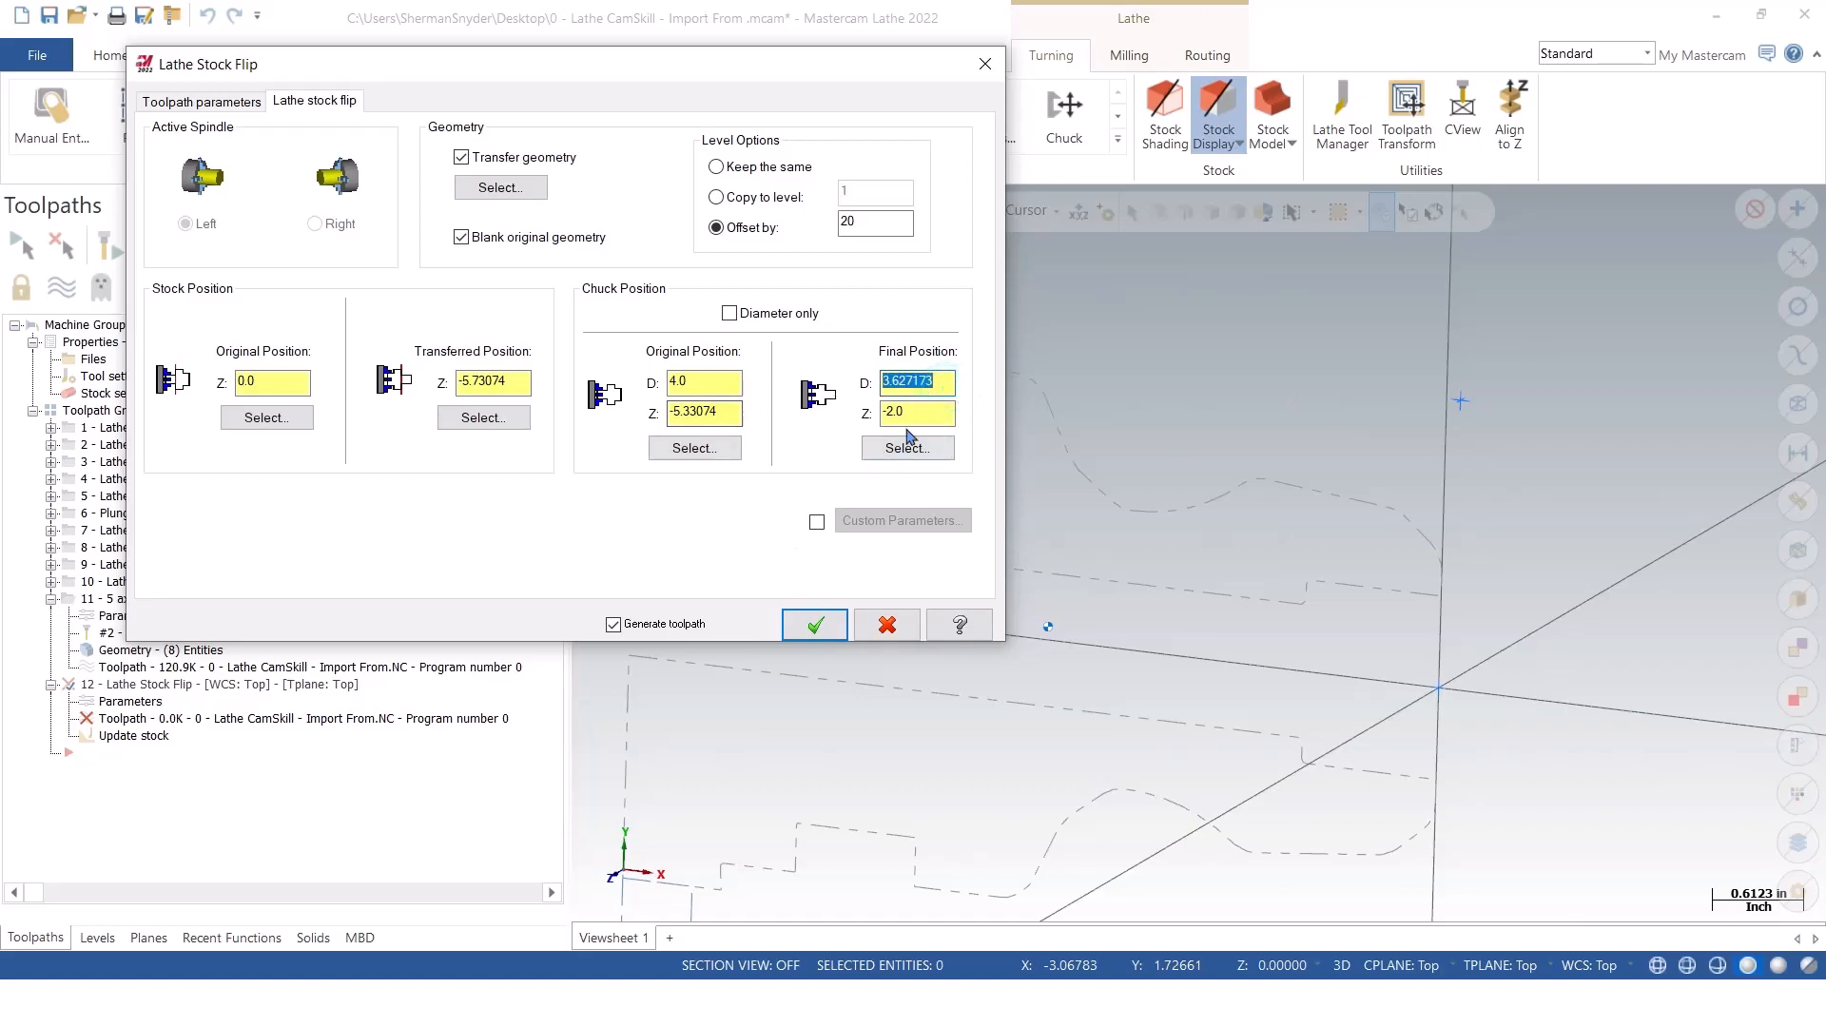
Accept the Lathe Stock Flip so operation 12 regenerates and the part shows flipped.
left_click(917, 413)
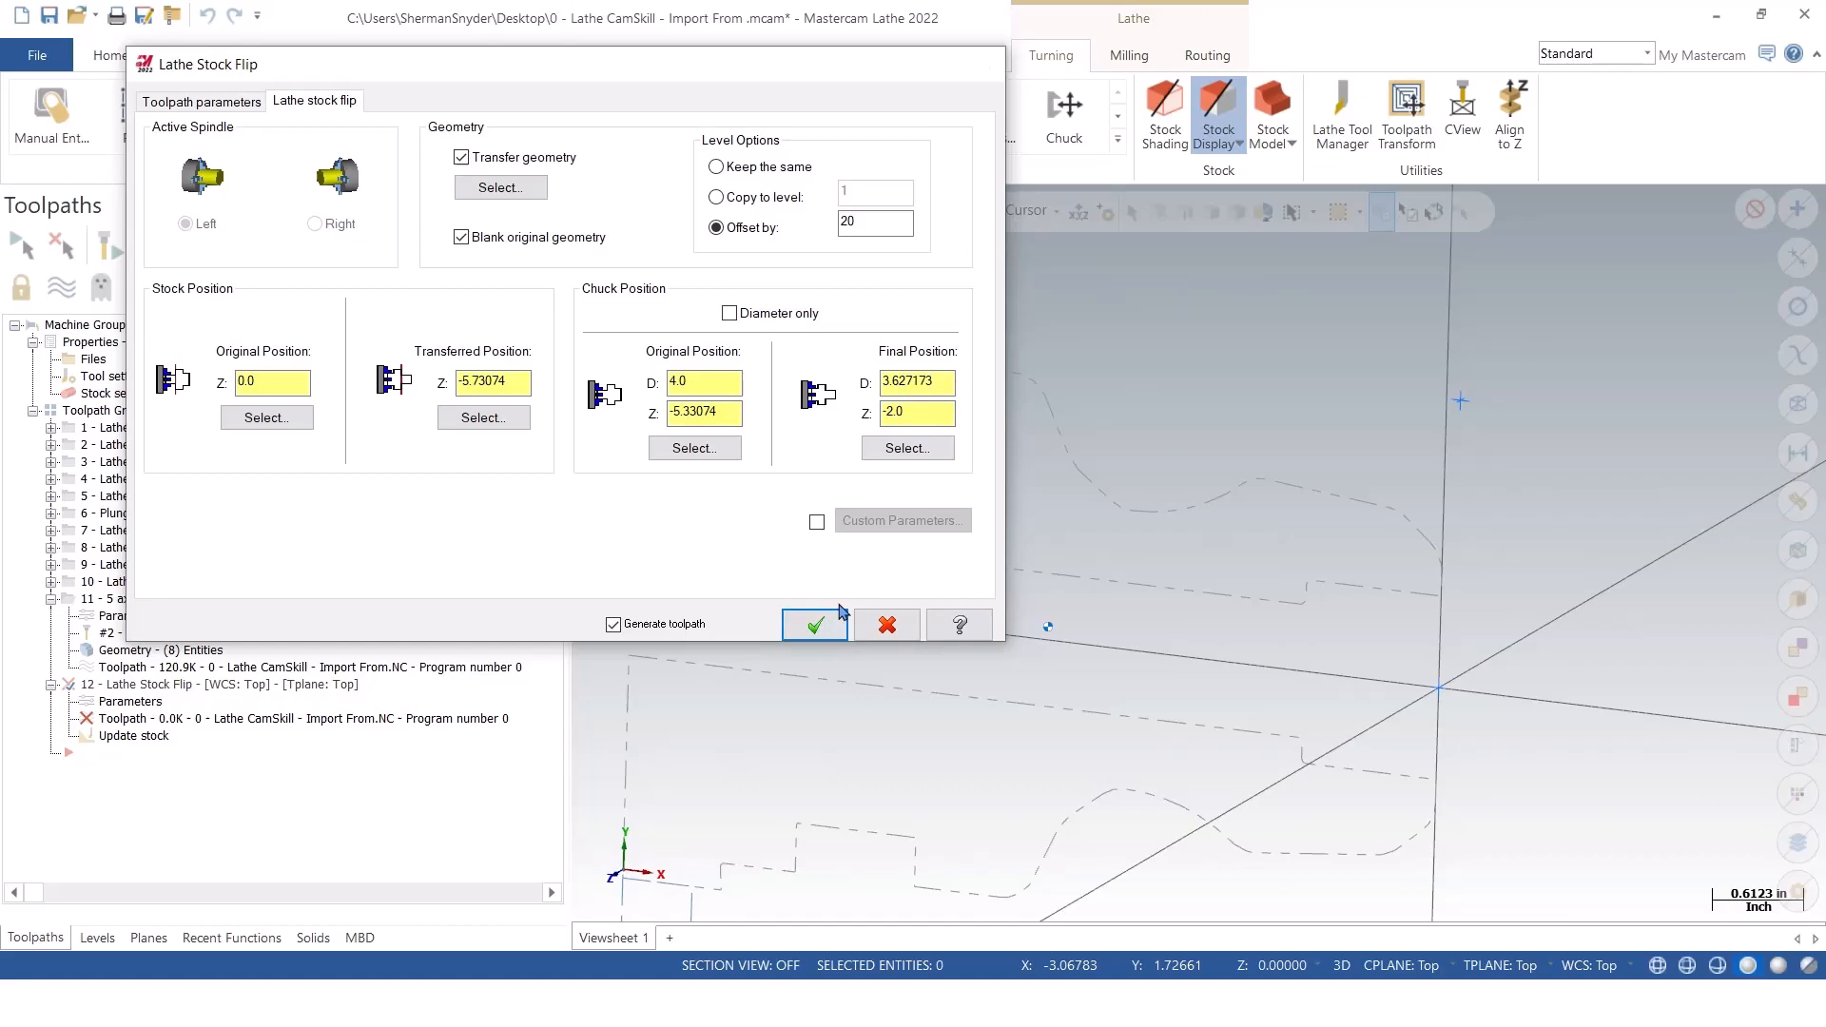
left_click(815, 624)
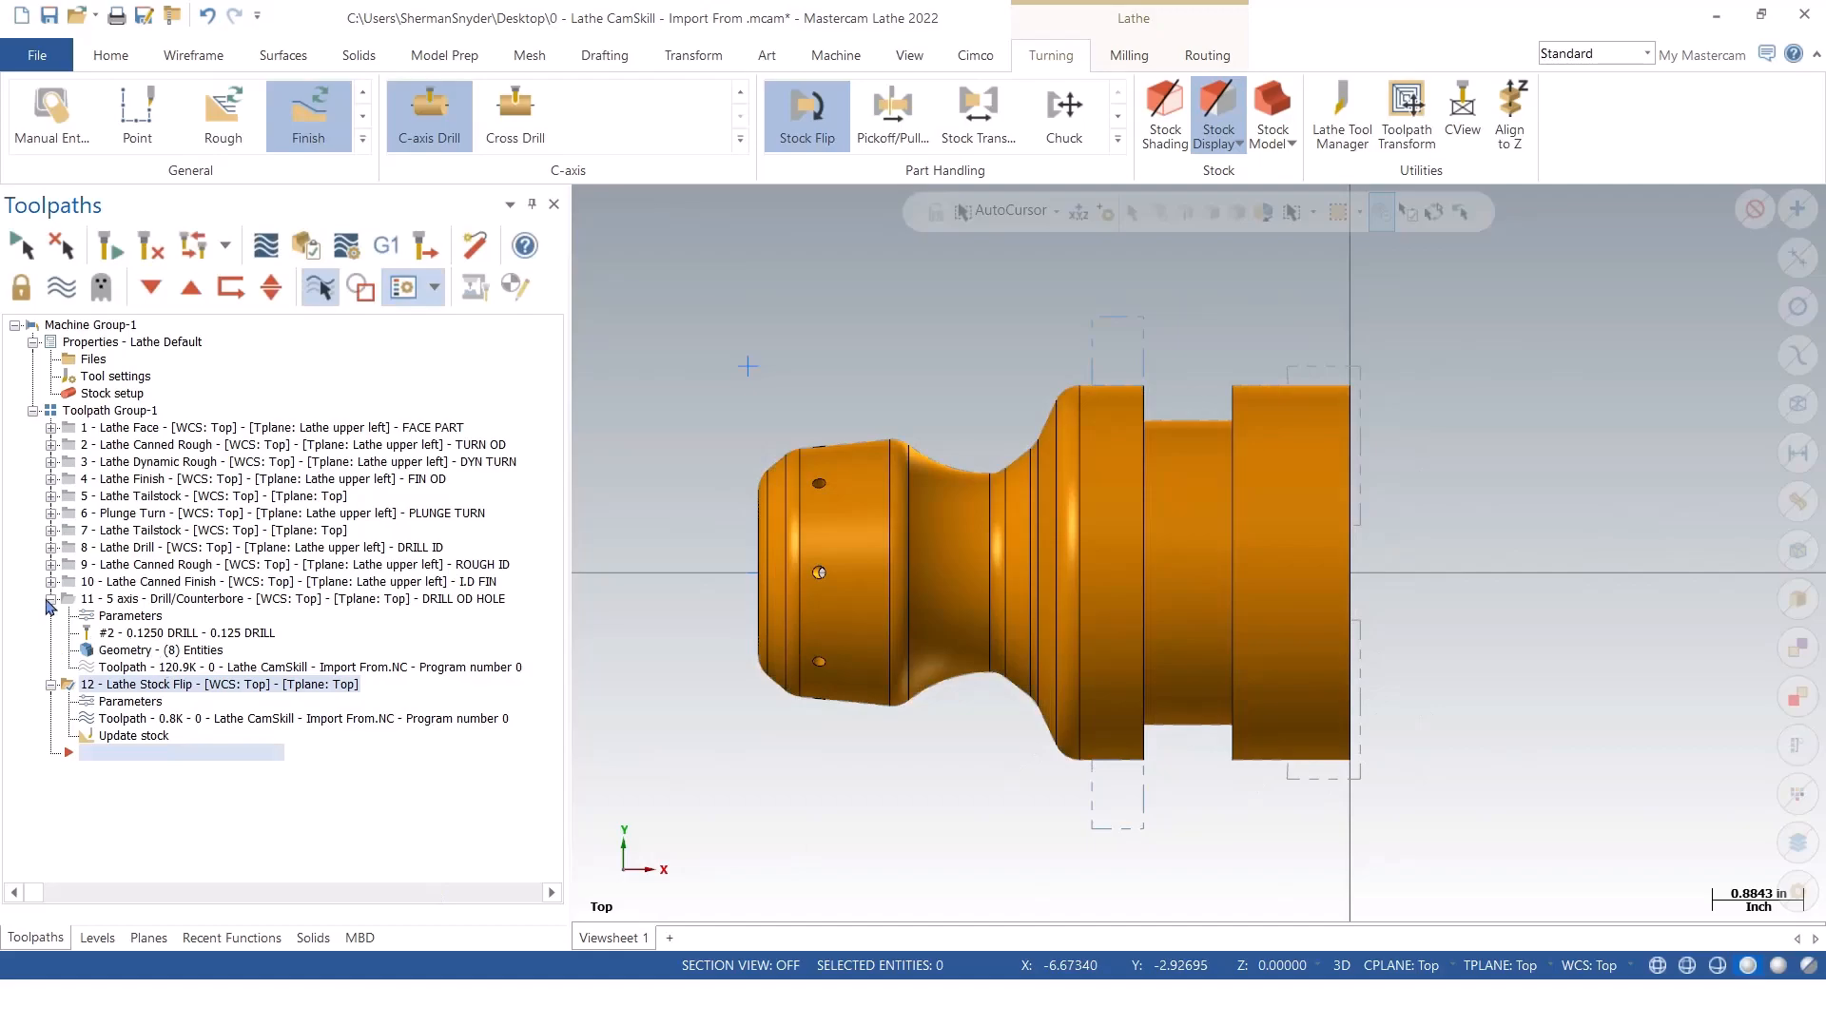
Collapse operations 11 and 12 and move the insert arrow down past operation 11.
left_click(50, 599)
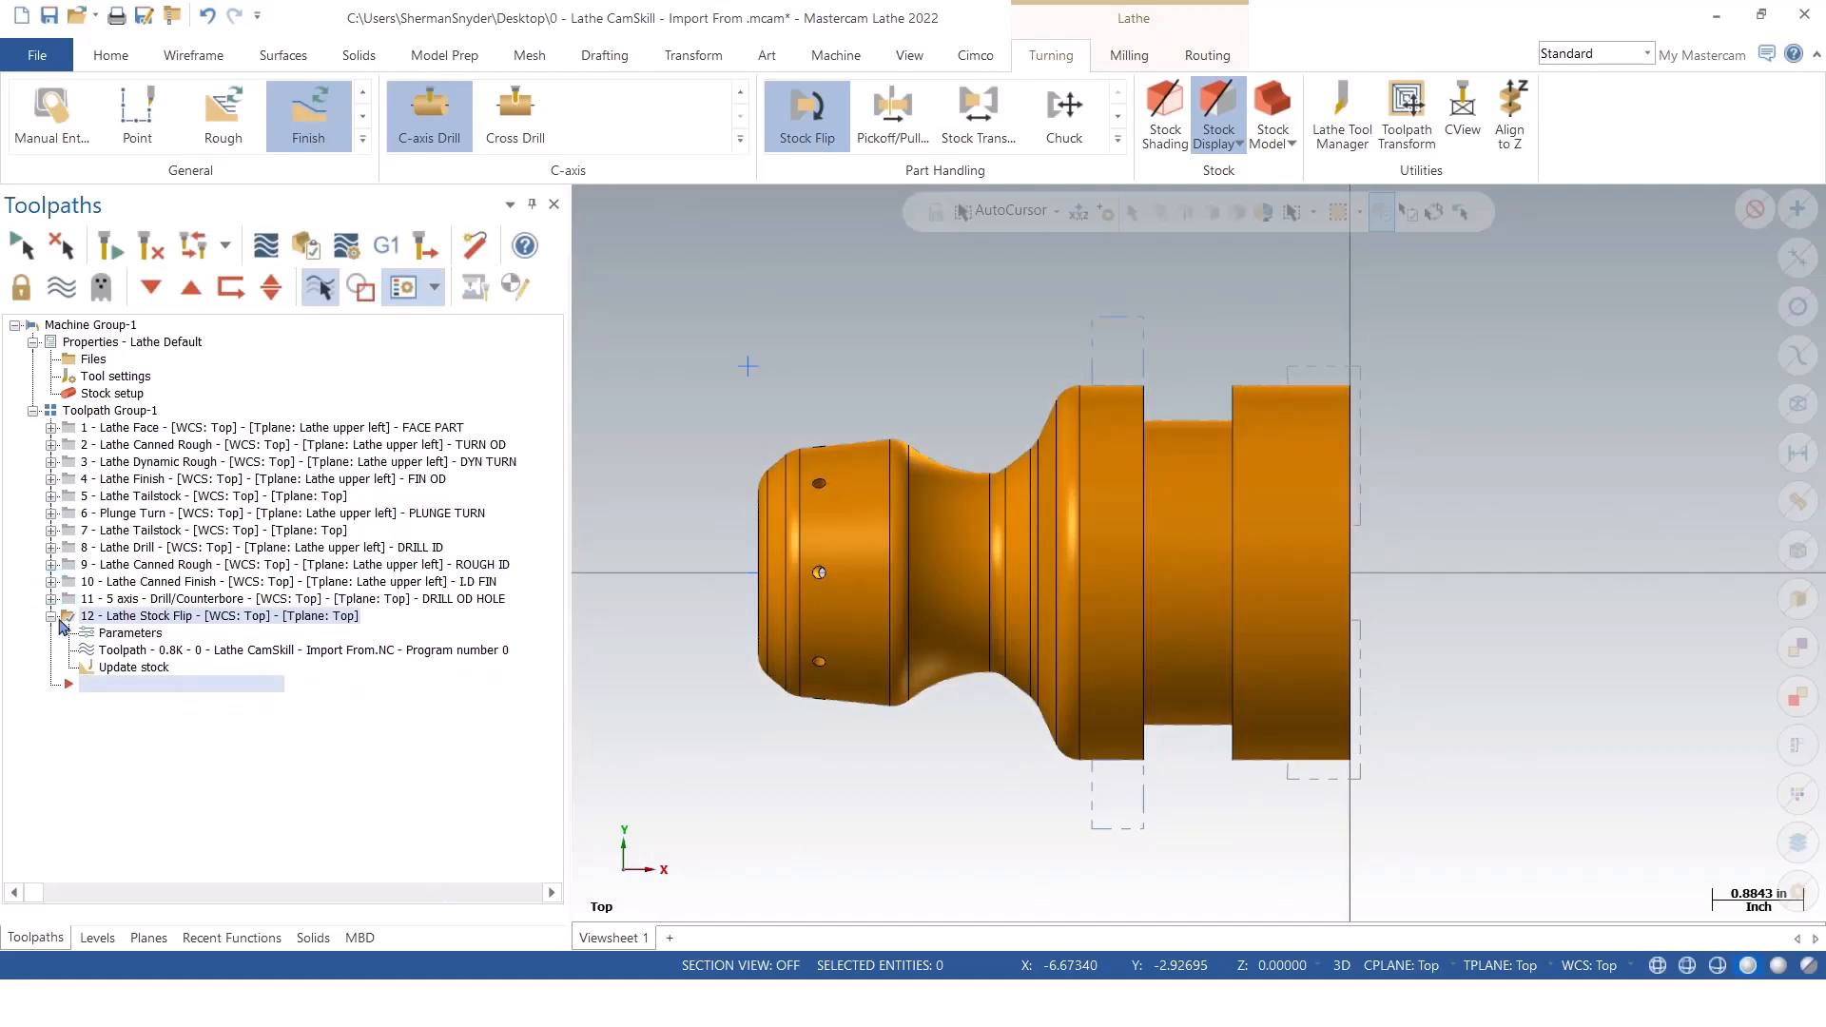
left_click(61, 615)
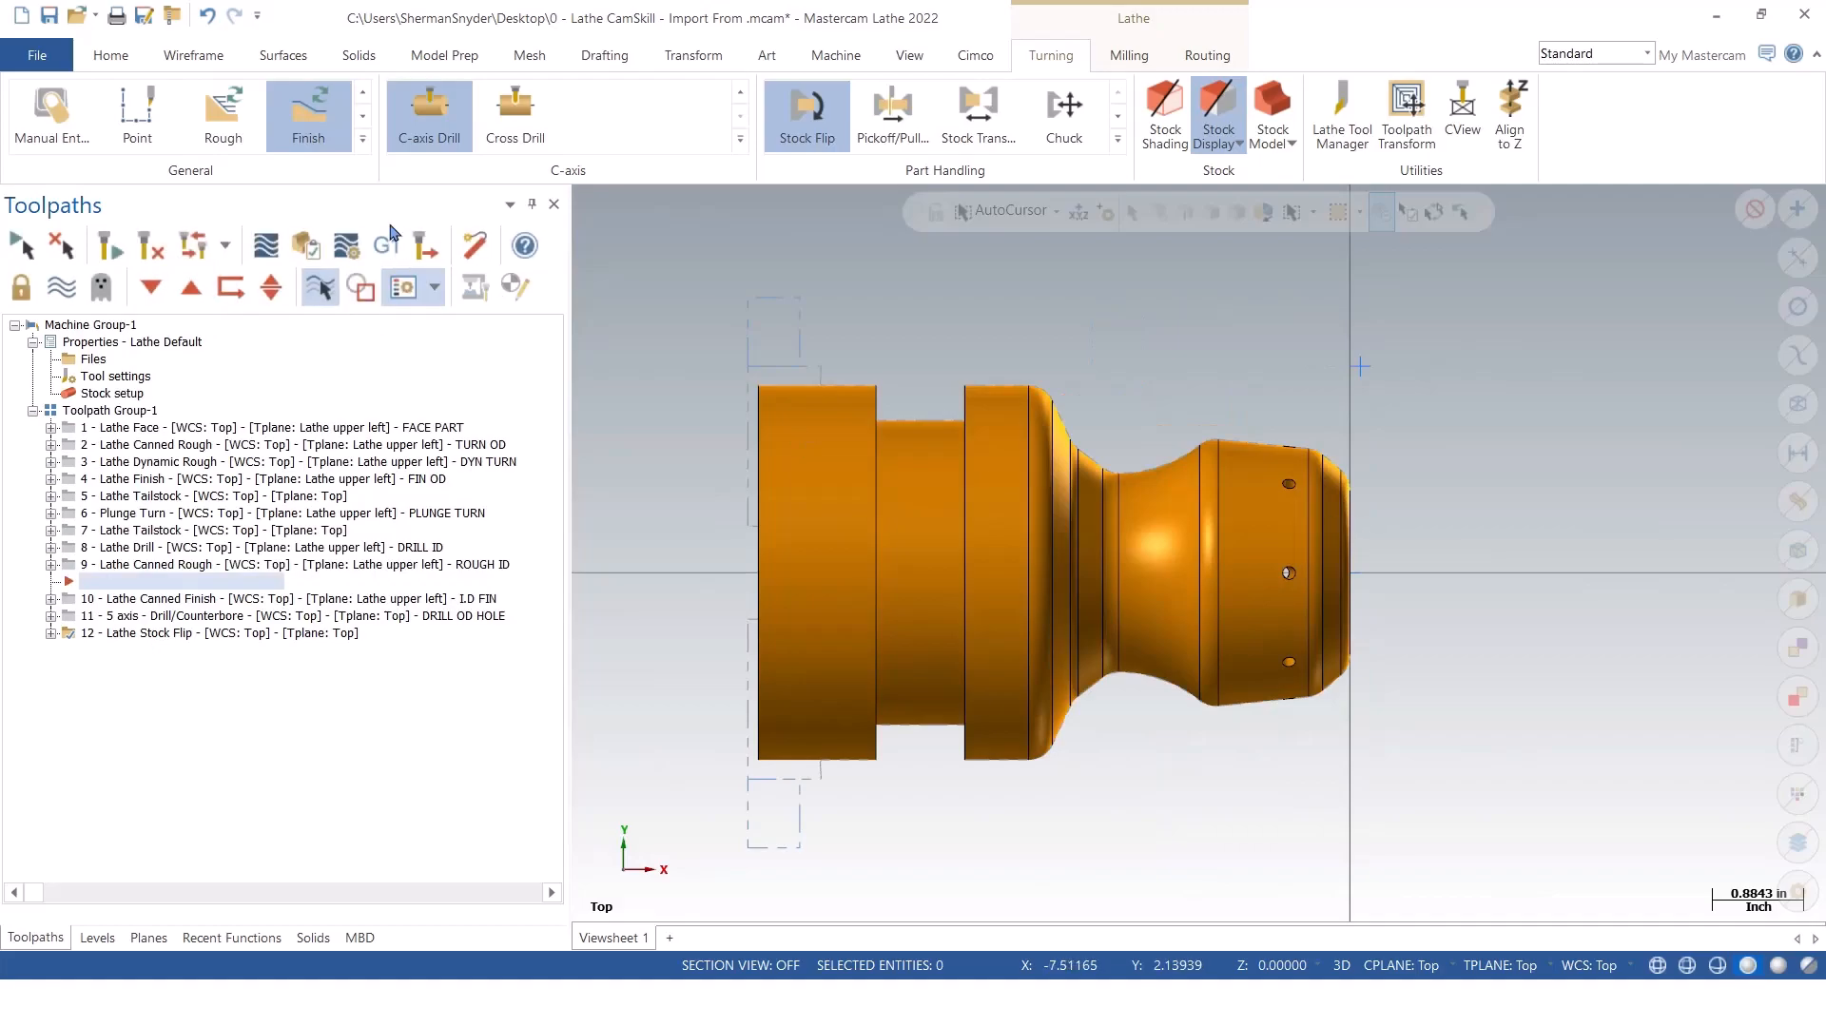
left_click(152, 288)
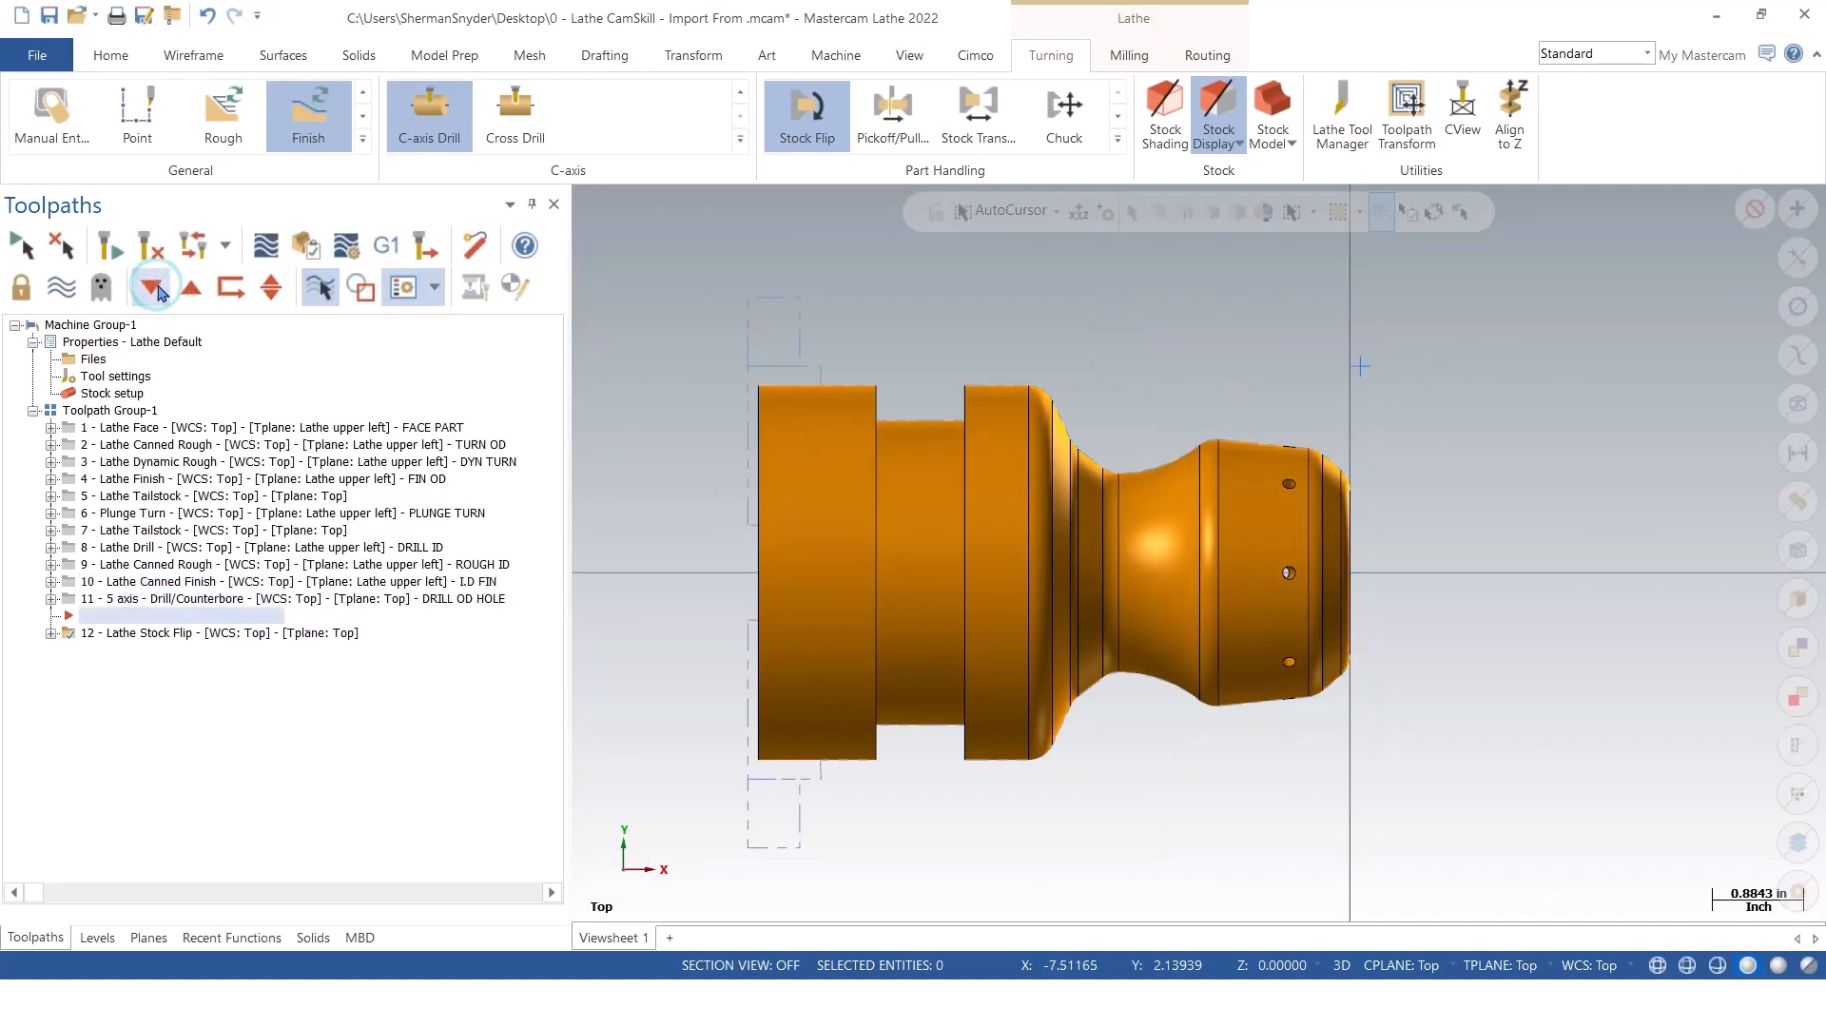